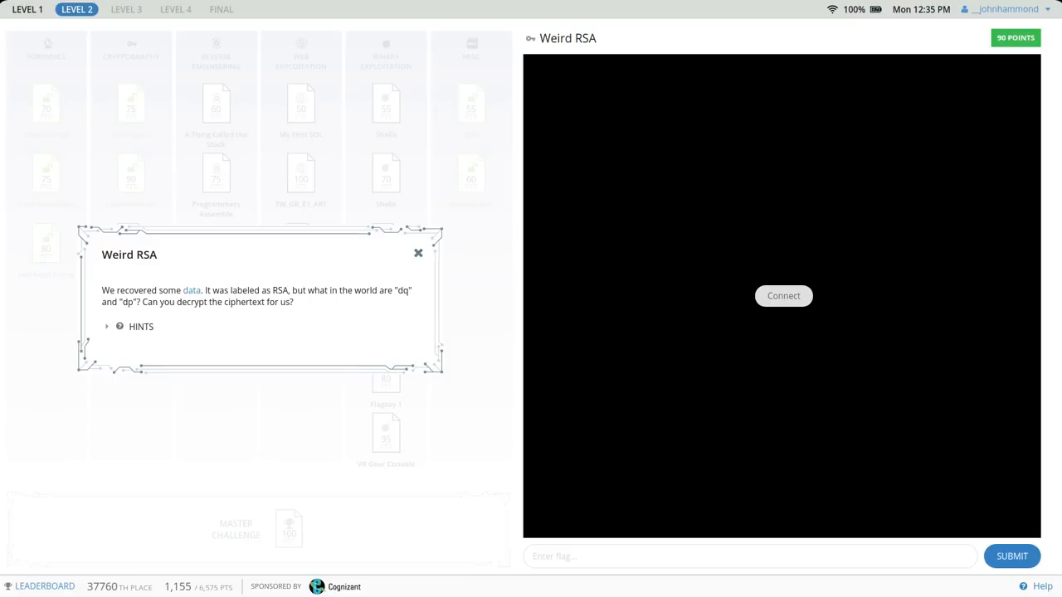
{"action": "mouse_move", "coordinate": [116, 255]}
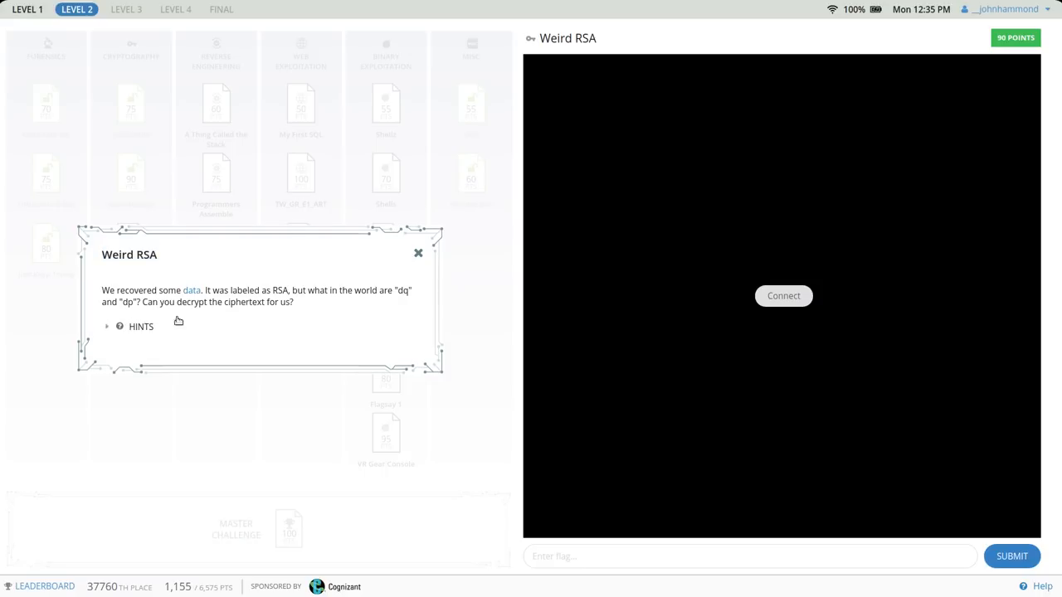
- Open the Cryptography Stack Exchange 'rsa dq' result on DP and DQ and scroll the question
{"action": "left_click", "coordinate": [191, 289]}
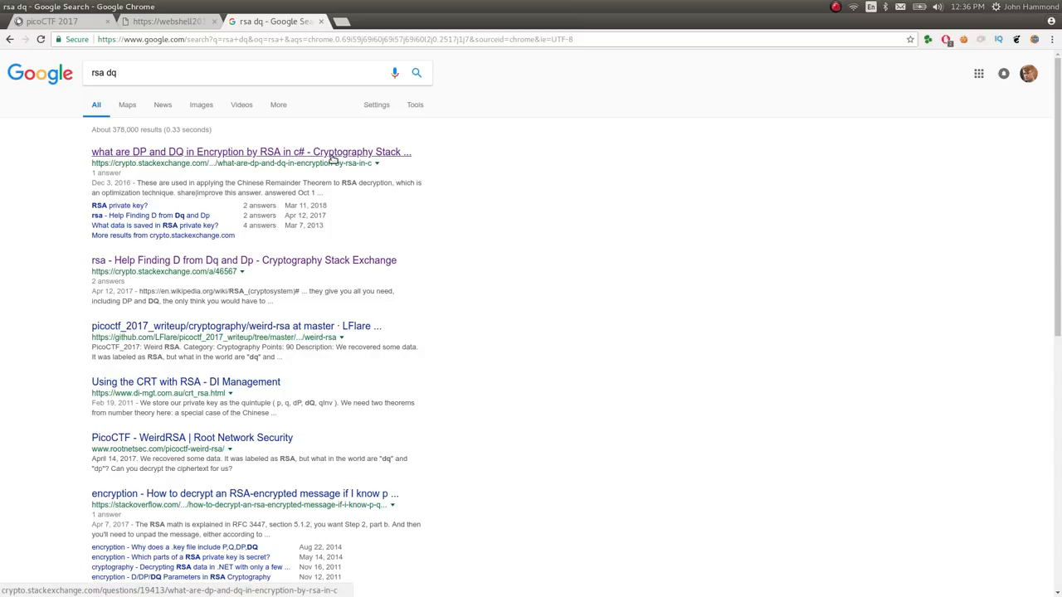
{"action": "left_click", "coordinate": [250, 151]}
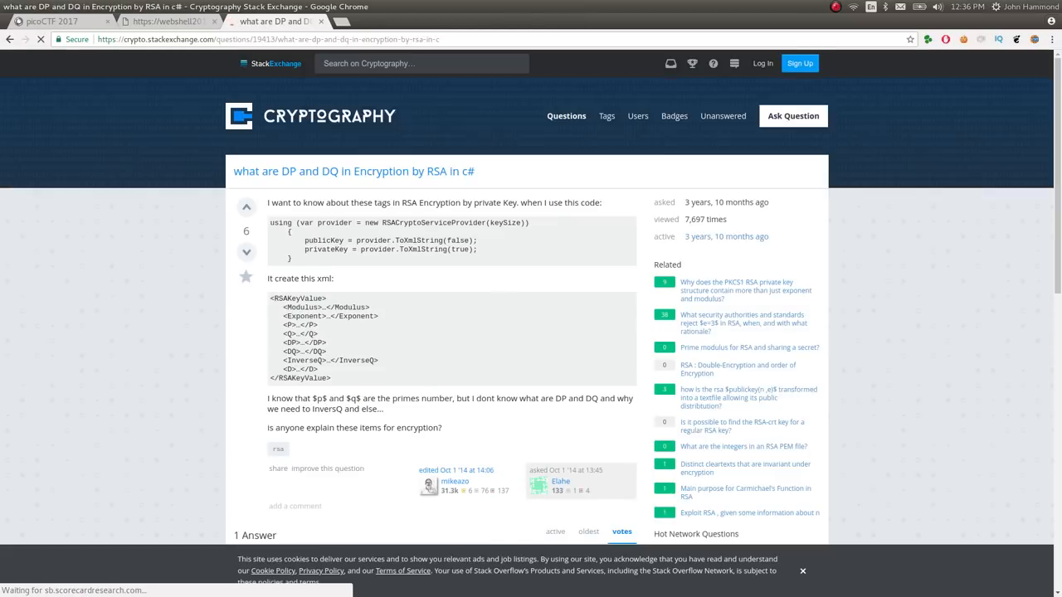
{"action": "scroll", "scroll_direction": "down", "scroll_amount": 3}
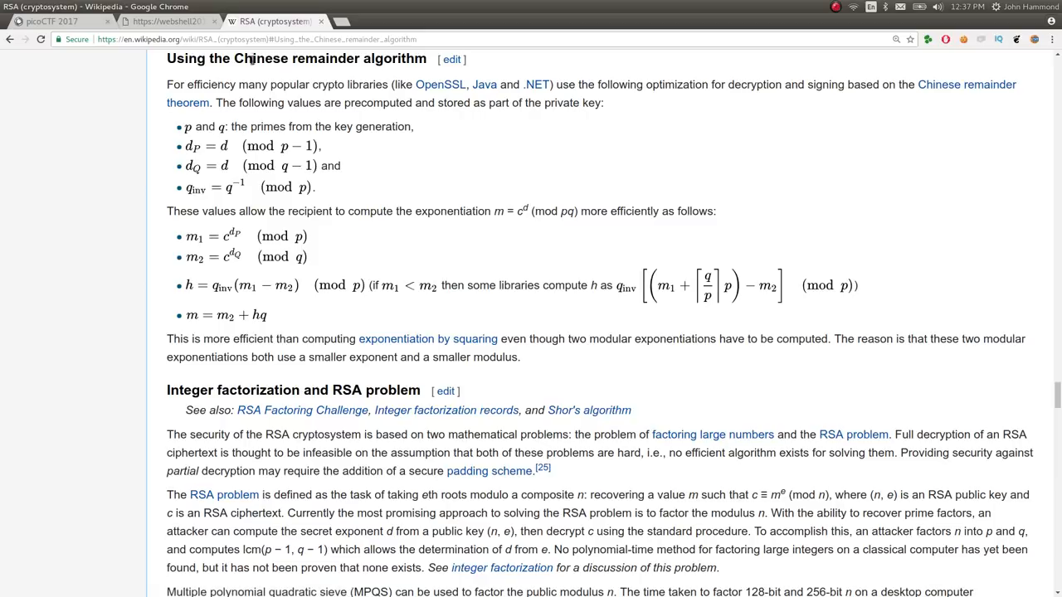
{"action": "mouse_move", "coordinate": [654, 147]}
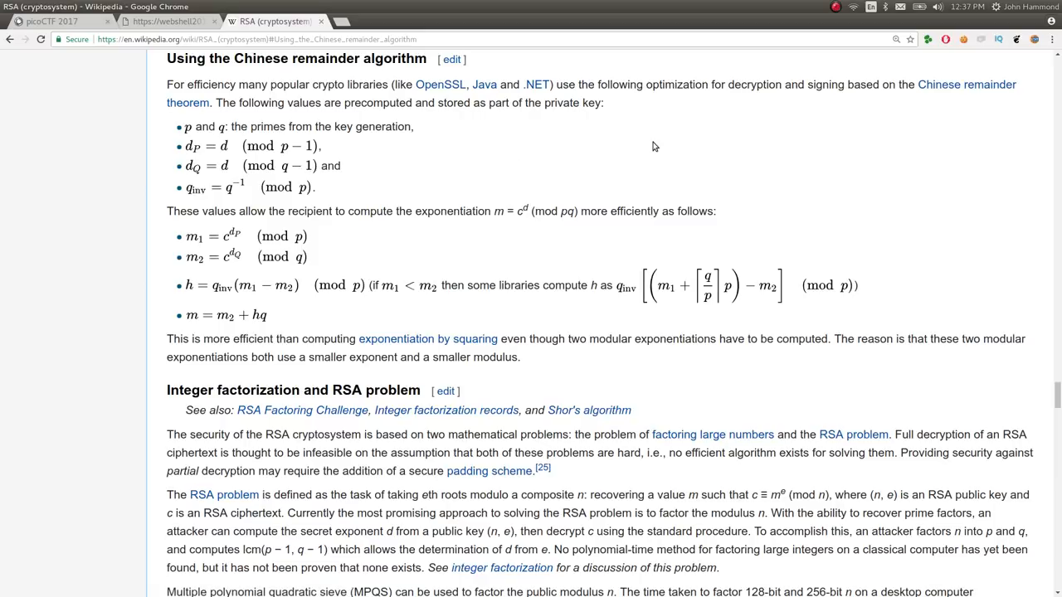
{"action": "mouse_move", "coordinate": [313, 50]}
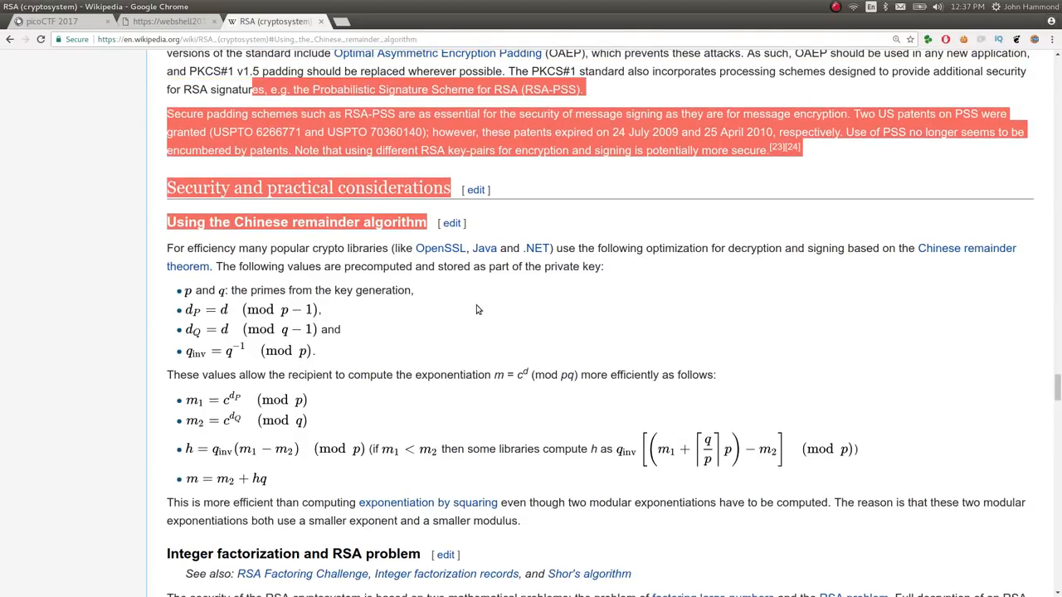
{"action": "left_click", "coordinate": [849, 252]}
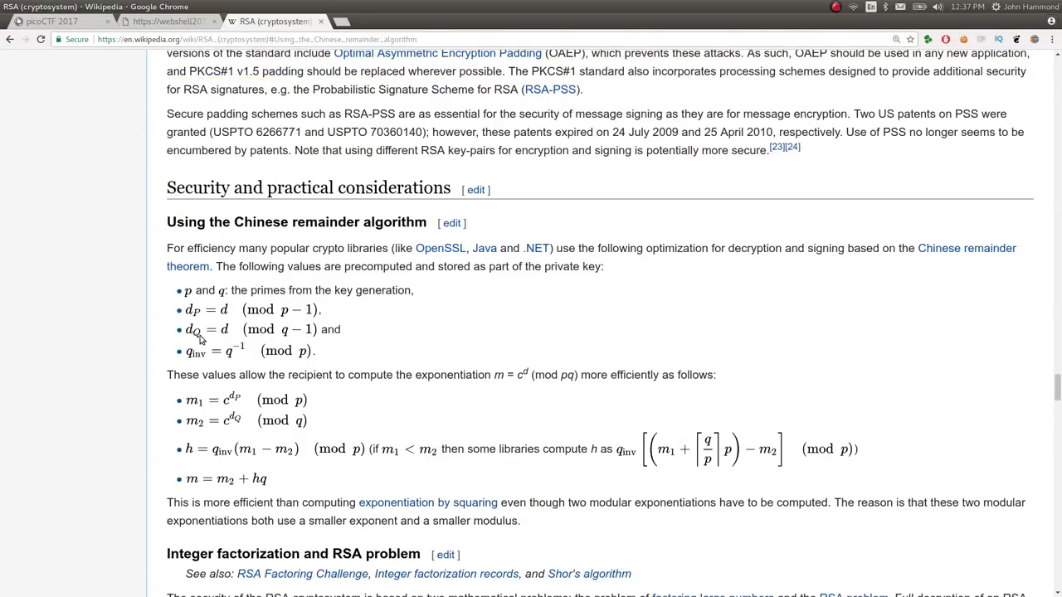
{"action": "mouse_move", "coordinate": [336, 317]}
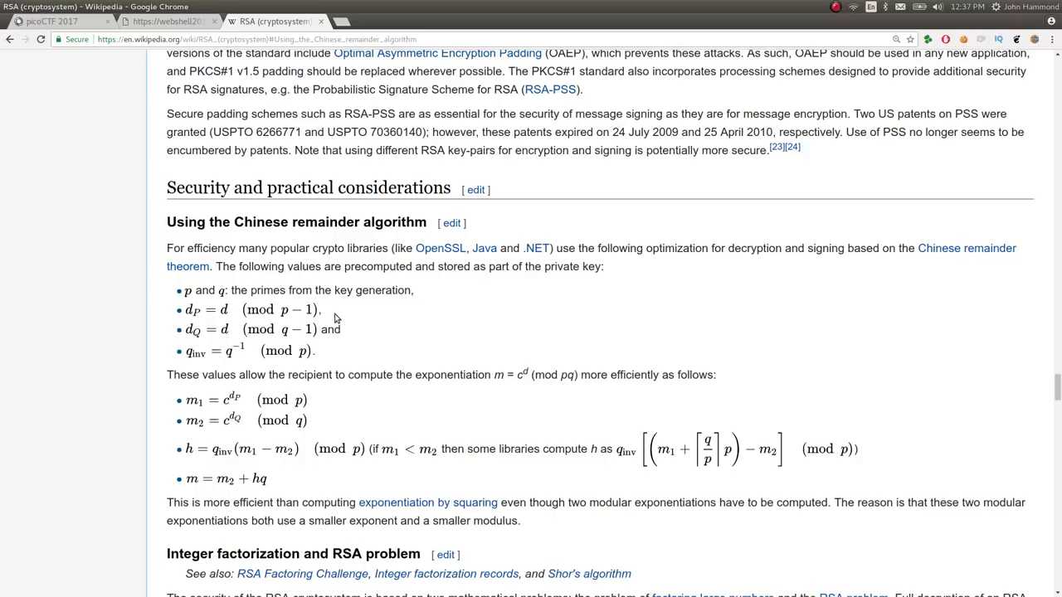
{"action": "mouse_move", "coordinate": [380, 304]}
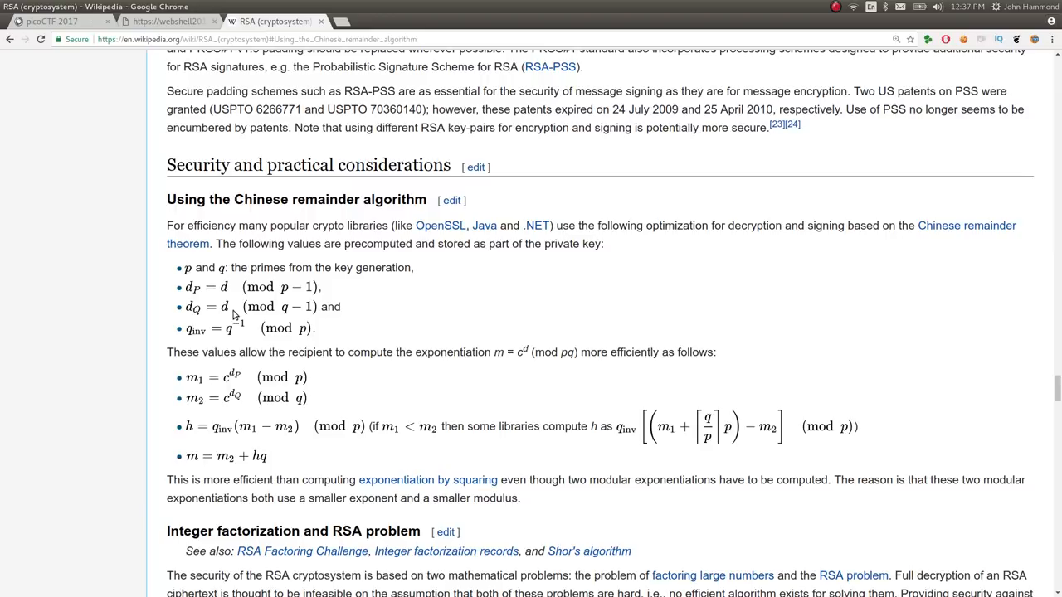
{"action": "mouse_move", "coordinate": [198, 335]}
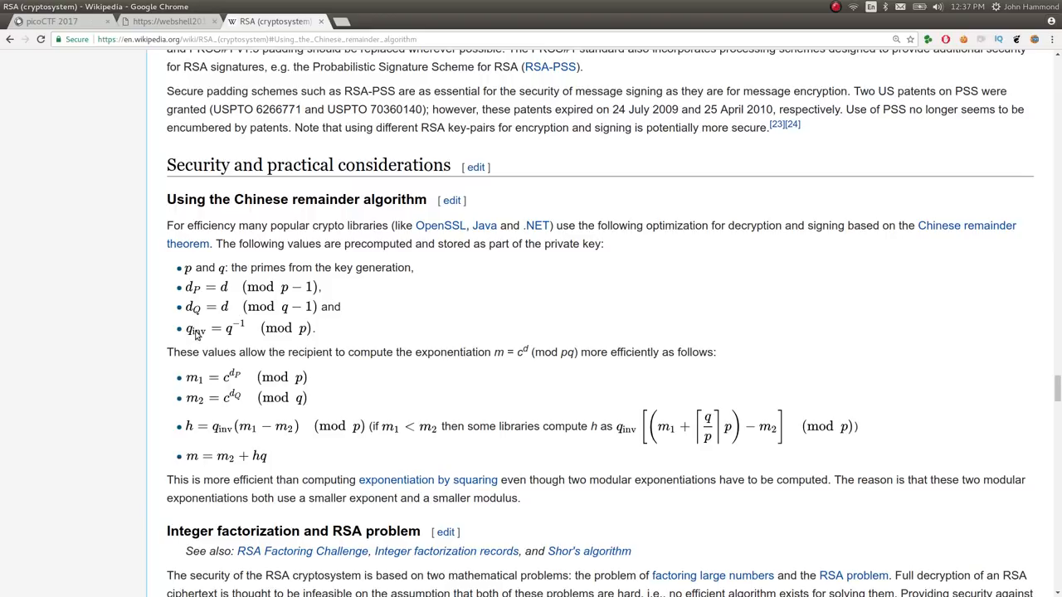
{"action": "mouse_move", "coordinate": [221, 334]}
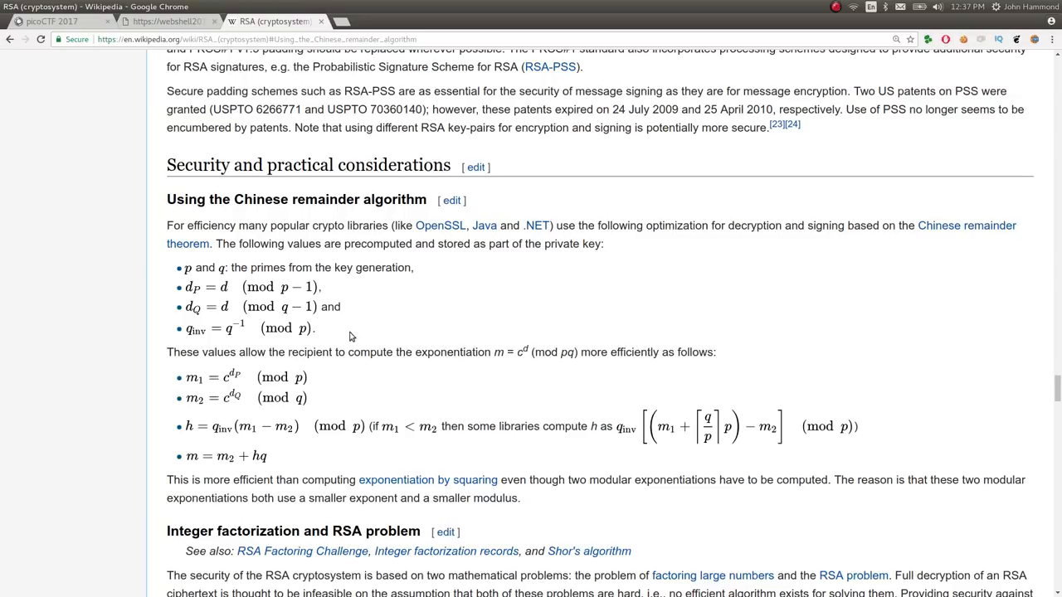
{"action": "left_click_drag", "start_coordinate": [184, 376], "coordinate": [307, 398]}
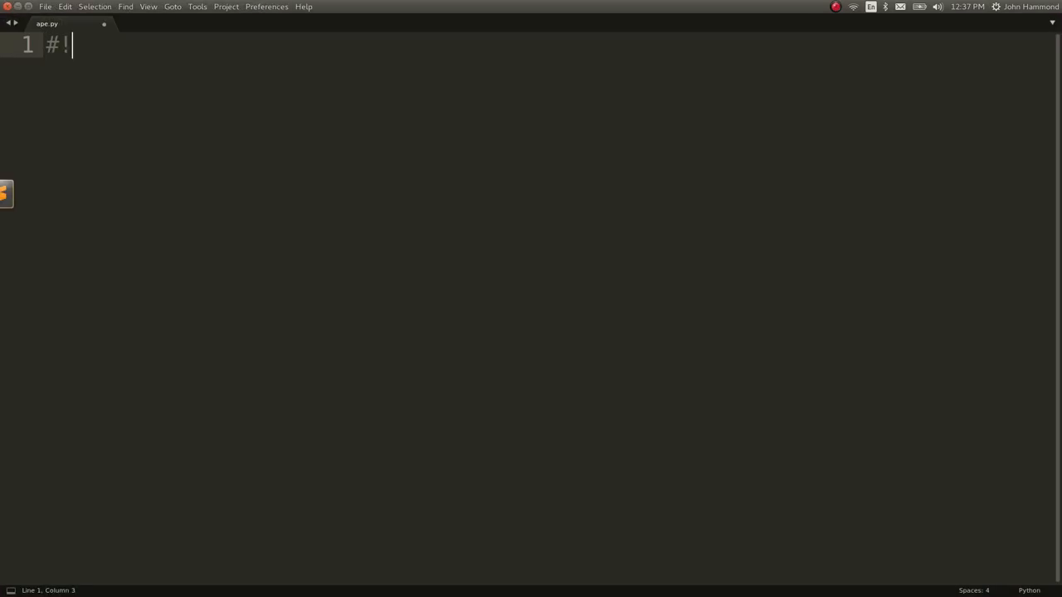
- Type the #!/usr/bin/env python shebang at the top of ape.py
{"action": "type", "text": "/usr/bin"}
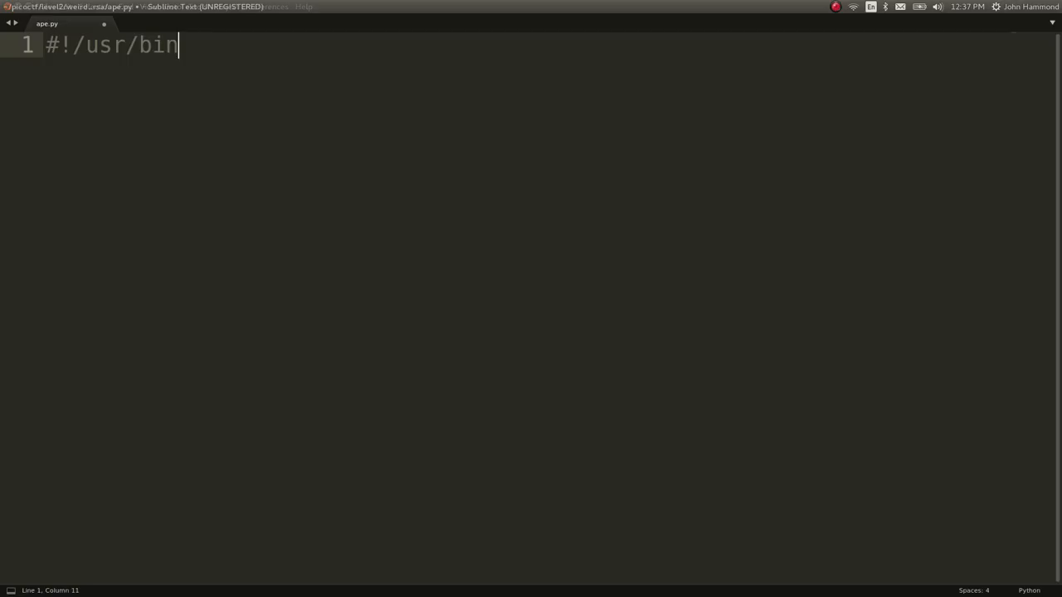
{"action": "type", "text": ".env python"}
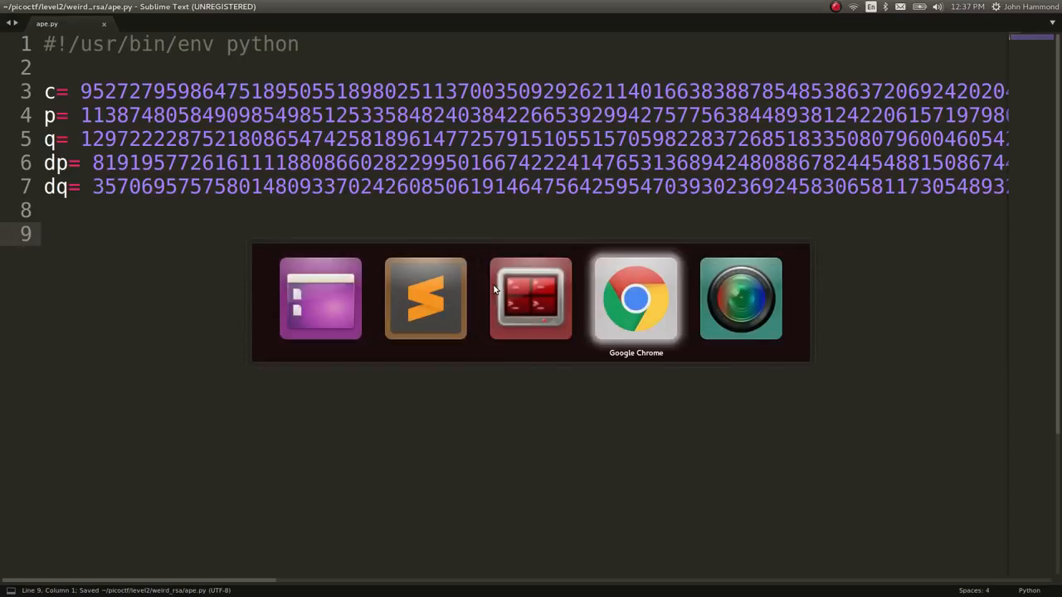
- Switch back to Chrome showing Wikipedia's CRT formulas for qinv, m1, m2 and h
{"action": "left_click", "coordinate": [635, 297]}
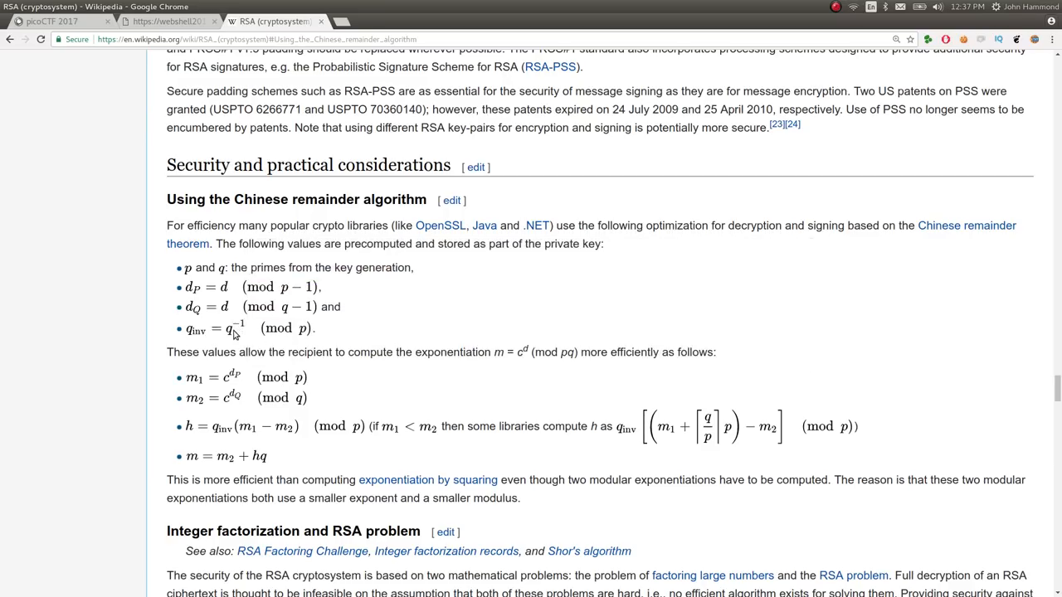
{"action": "mouse_move", "coordinate": [260, 335]}
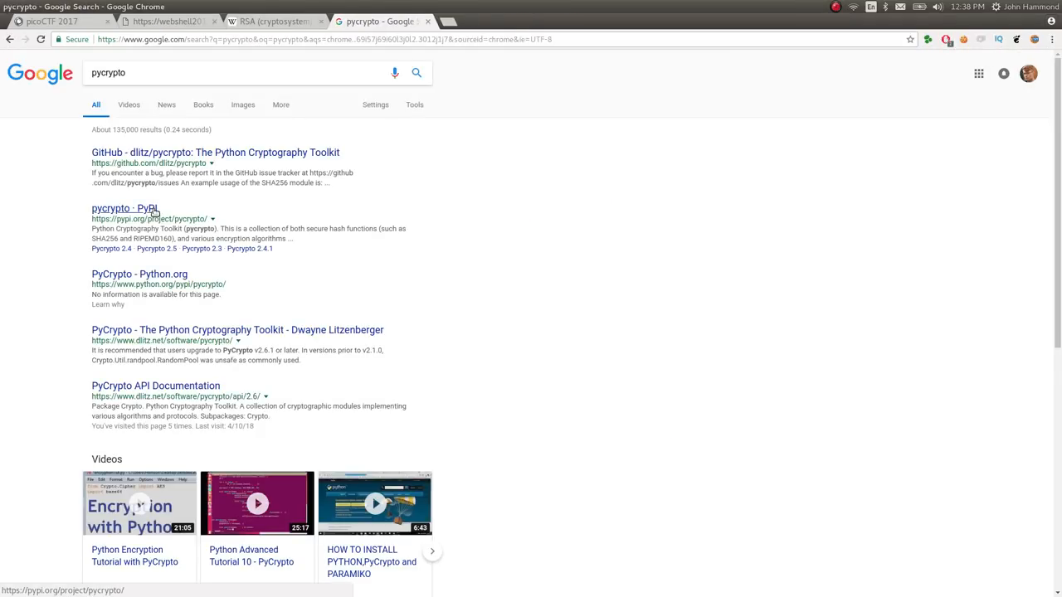
- Open the pycrypto project page on PyPI and browse toward the PyCrypto API docs
{"action": "left_click", "coordinate": [124, 208]}
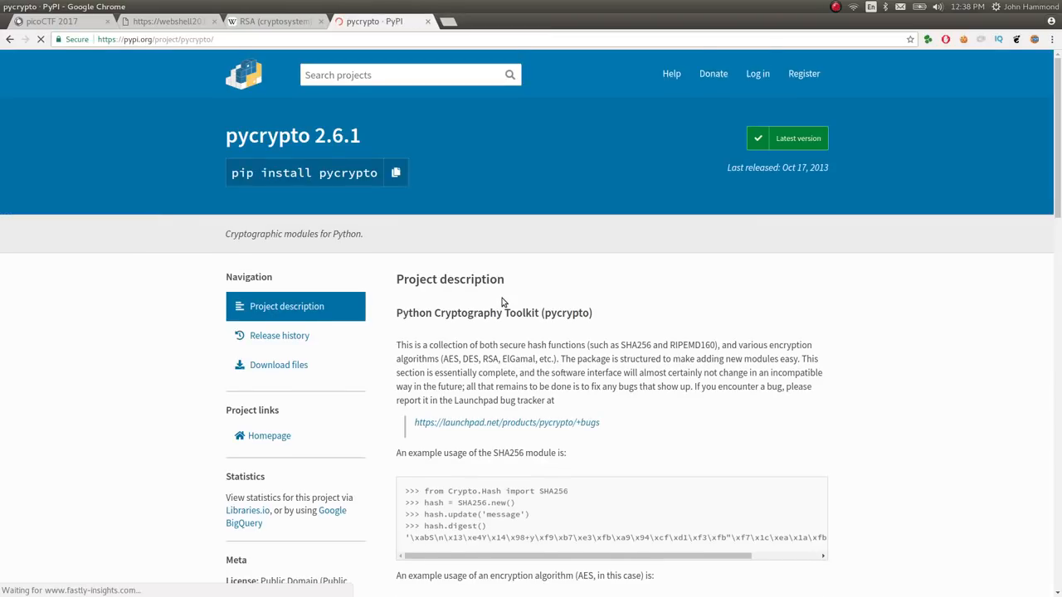
{"action": "scroll", "scroll_direction": "down", "scroll_amount": 3}
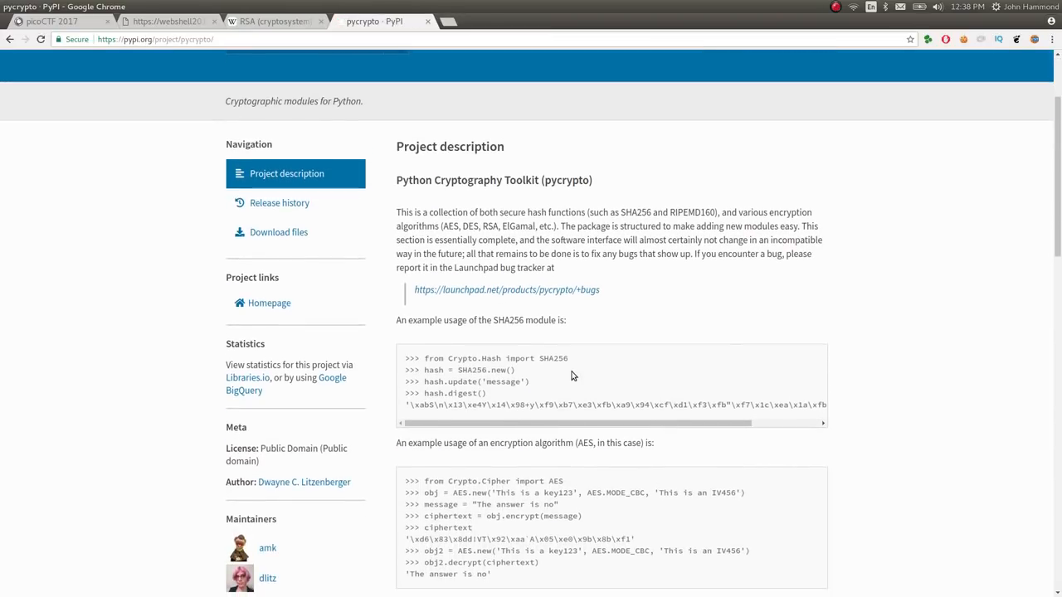
{"action": "scroll", "scroll_direction": "down", "scroll_amount": 3}
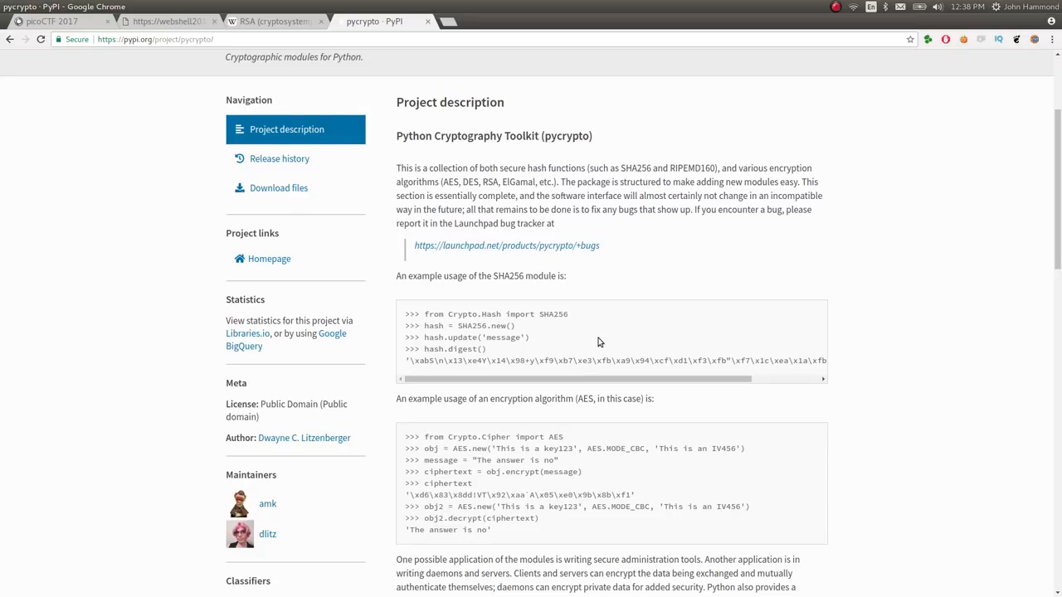
{"action": "scroll", "scroll_direction": "down", "scroll_amount": 3}
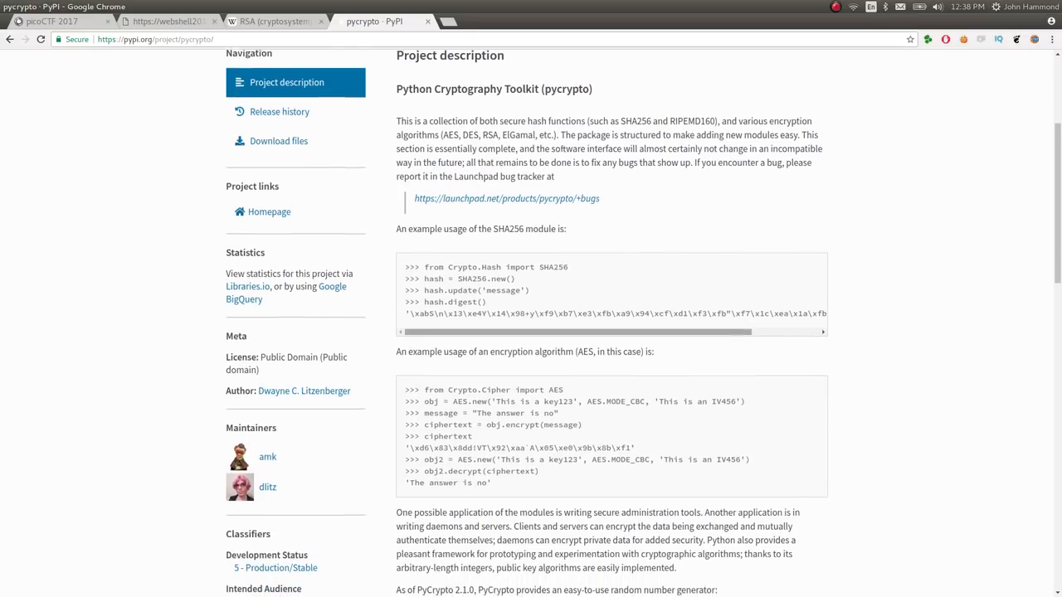
{"action": "scroll", "scroll_direction": "down", "scroll_amount": 3}
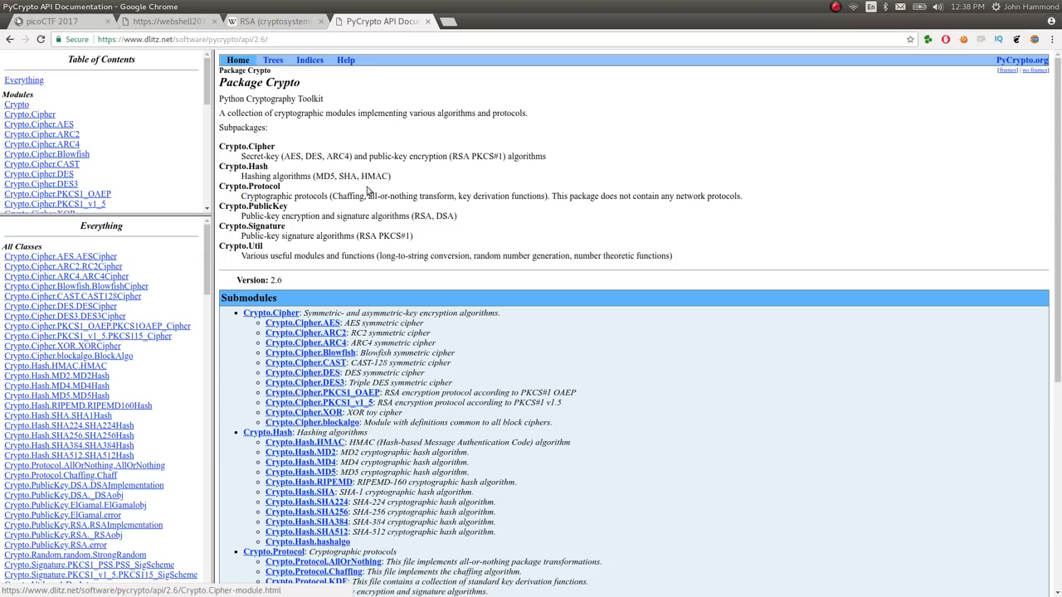
{"action": "scroll", "scroll_direction": "down", "scroll_amount": 3}
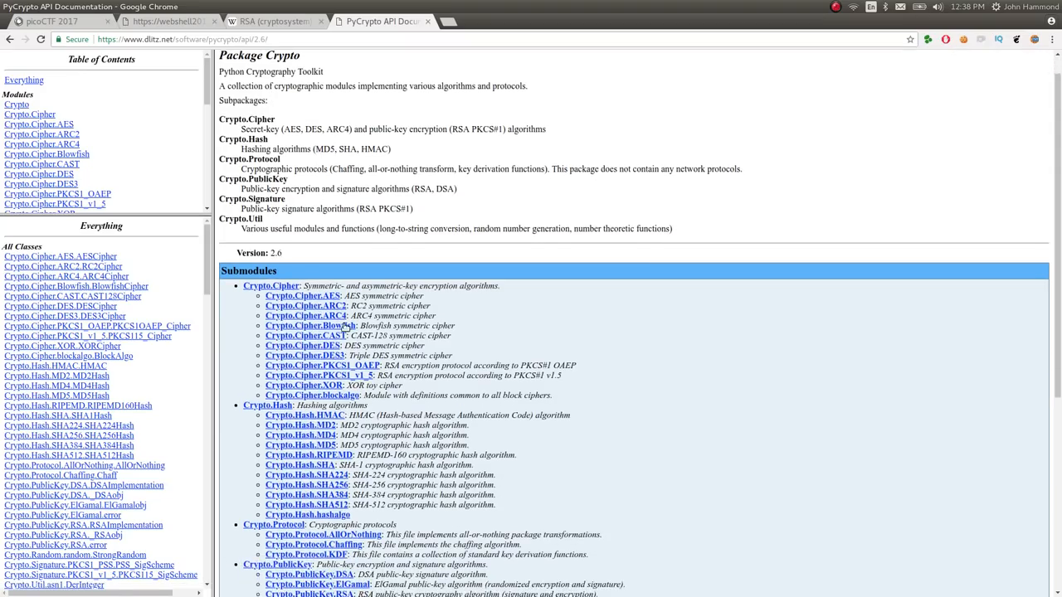
- Select inverse(u, v) in Crypto.Util.number, then search for 'modular inverse'
{"action": "scroll", "scroll_direction": "down", "scroll_amount": 3}
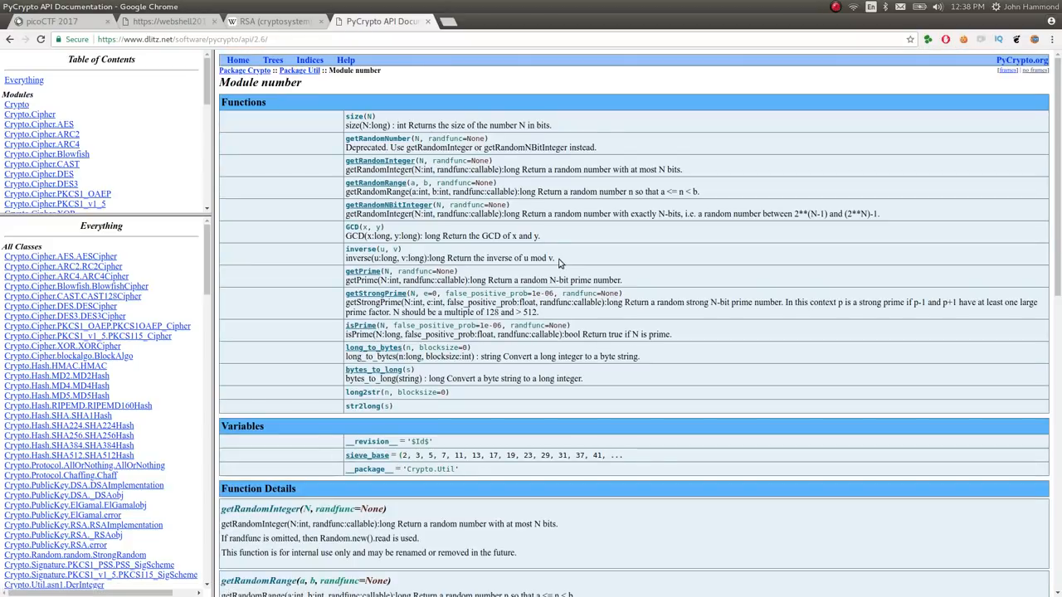
{"action": "double_click", "coordinate": [526, 257]}
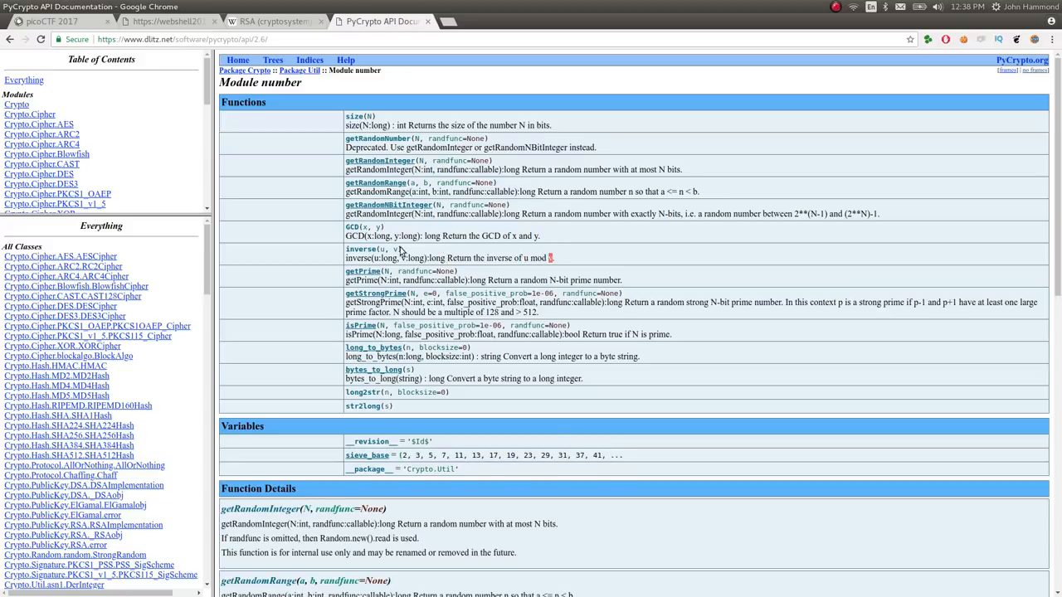
{"action": "type", "text": "modular inverse"}
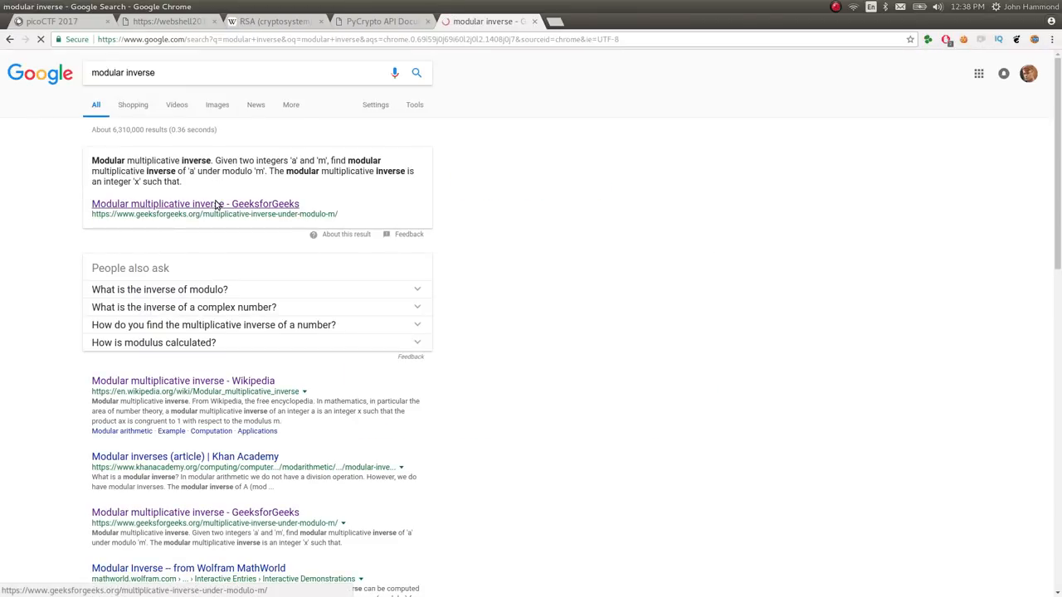
- Read the GeeksforGeeks modular multiplicative inverse article down to its example code
{"action": "left_click", "coordinate": [195, 204]}
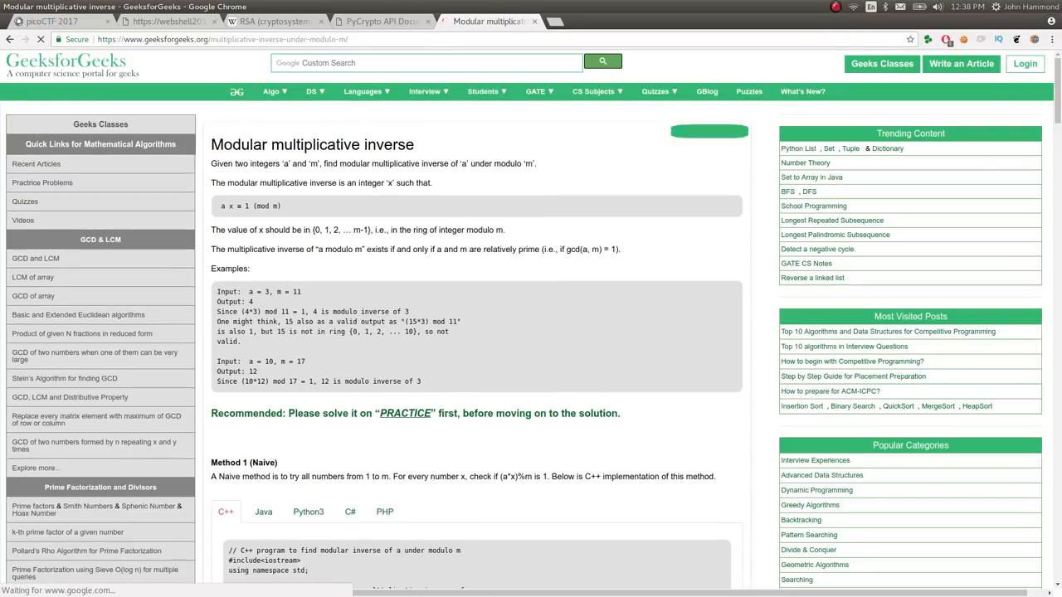
{"action": "scroll", "scroll_direction": "down", "scroll_amount": 3}
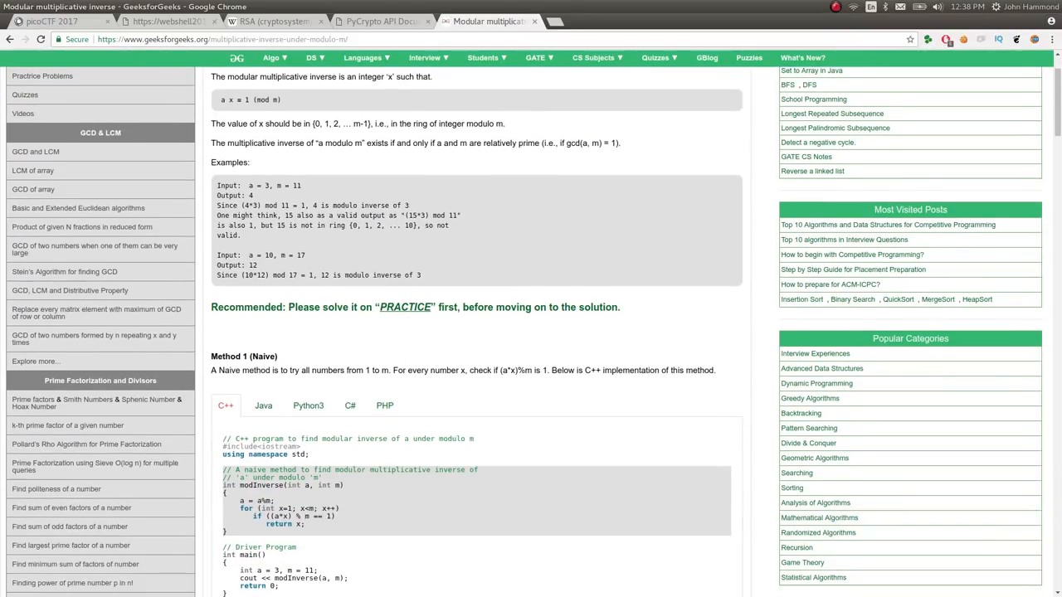
{"action": "left_click", "coordinate": [382, 21]}
{"action": "type", "text": "sudo pip"}
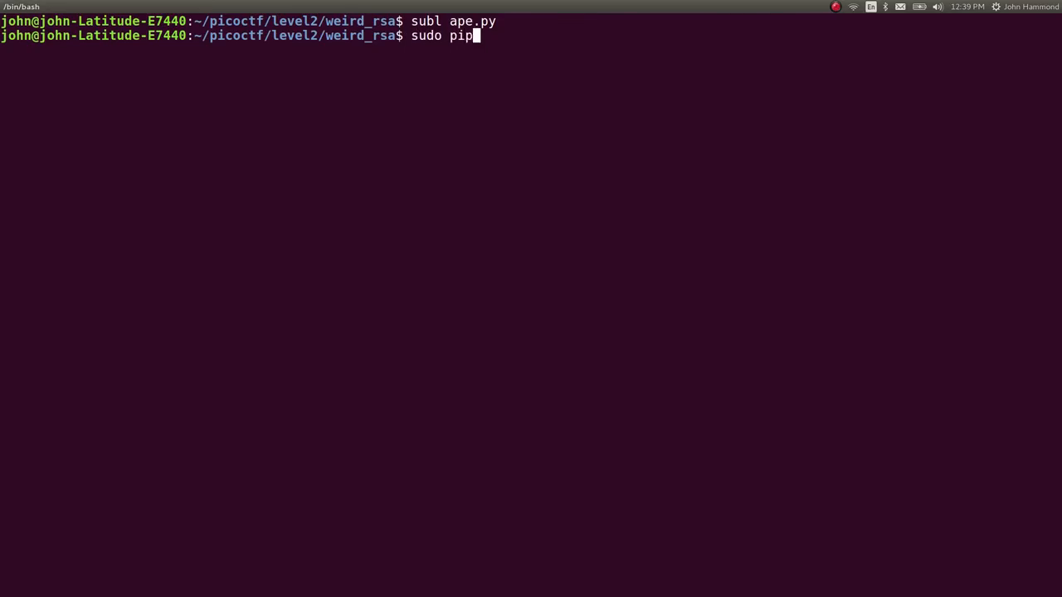
- Type 'sudo pip install pycrypto' in the terminal
{"action": "type", "text": "install p"}
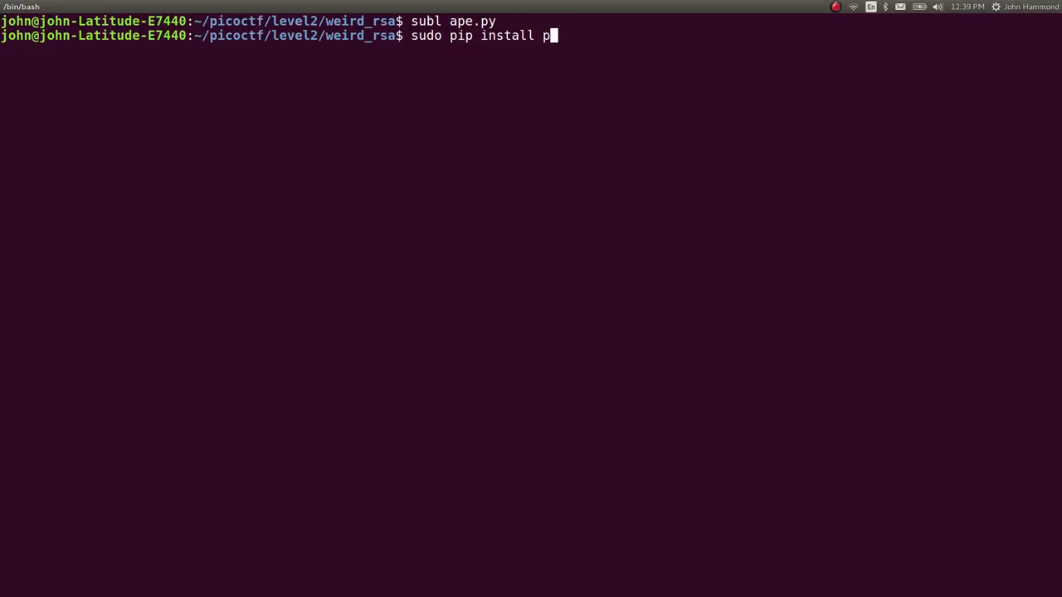
{"action": "type", "text": "ycry"}
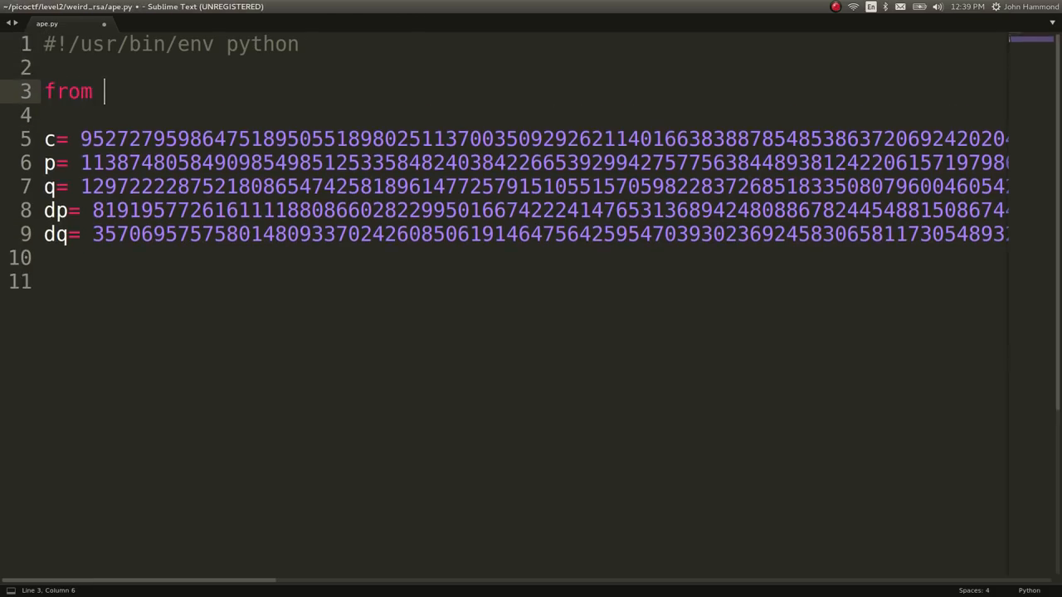
- Add 'from Crypto.Util.number import inverse' to line 3 of ape.py
{"action": "type", "text": "Crypto.Util.number"}
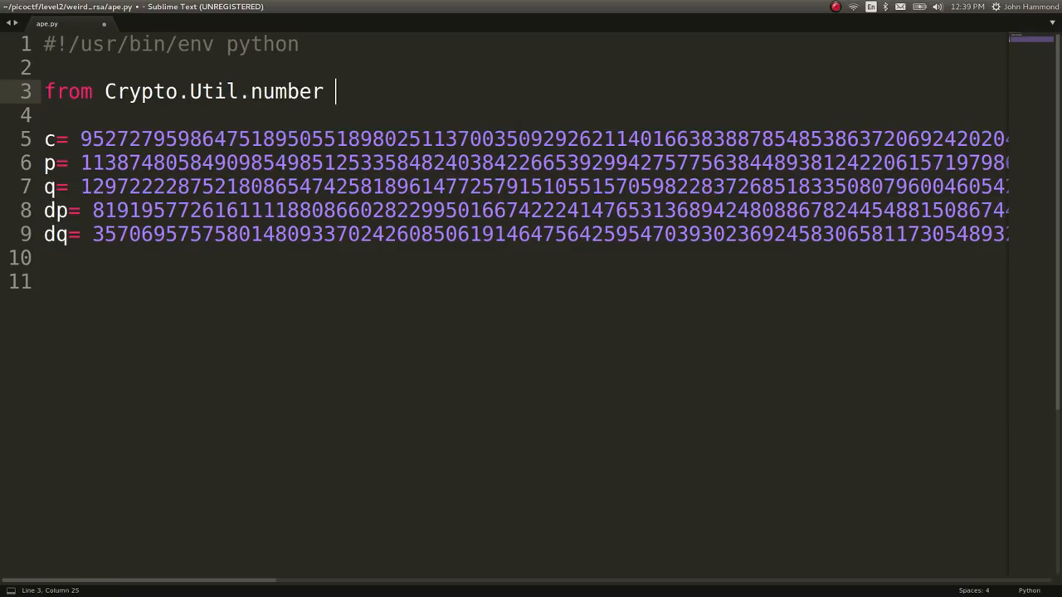
{"action": "type", "text": "import inver"}
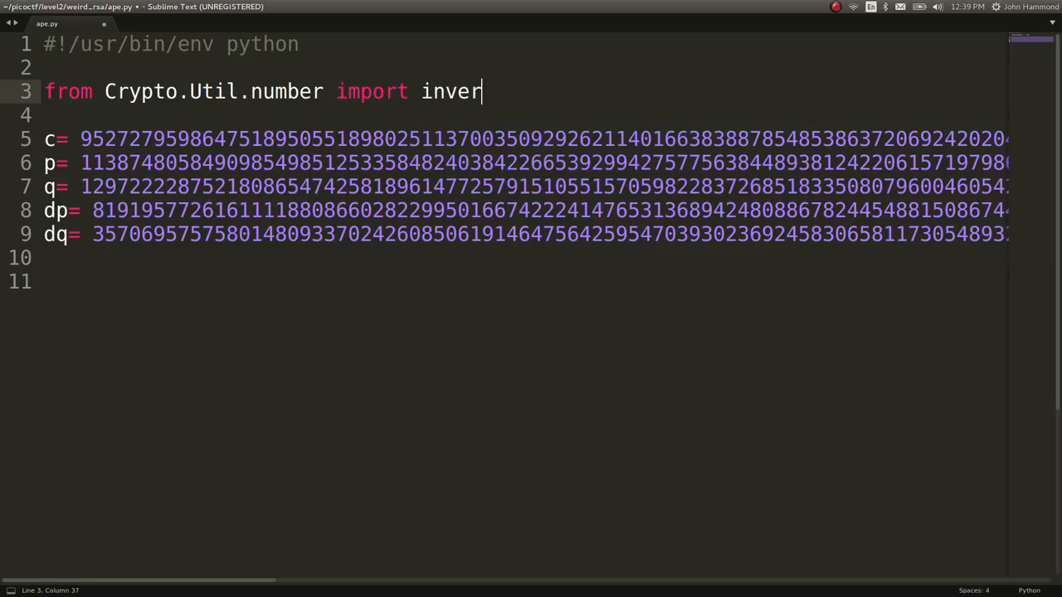
{"action": "type", "text": "se"}
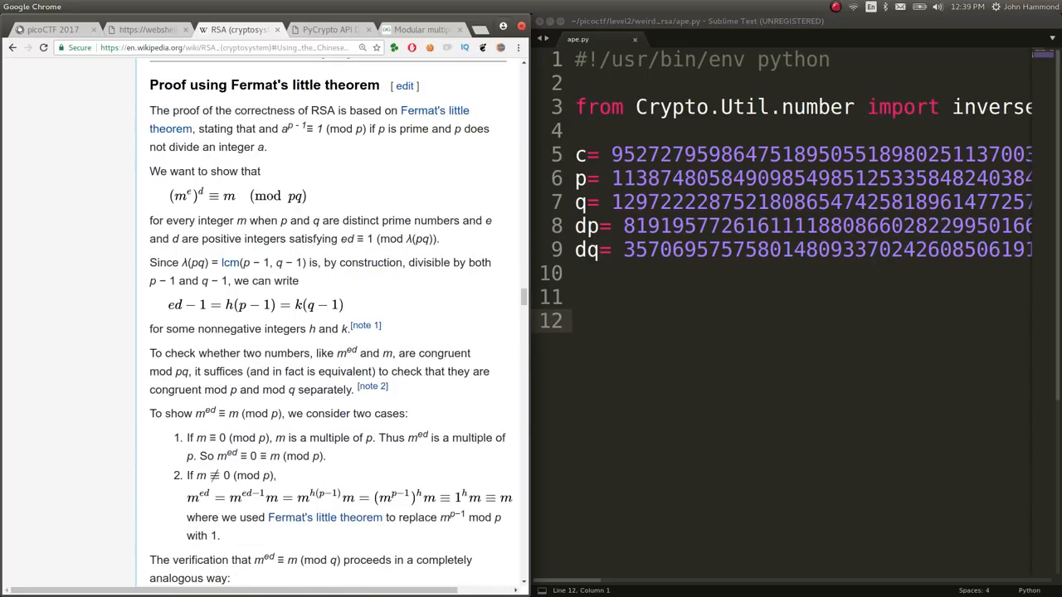
- Add qinv = inverse(q,p) on line 12 and begin the m1 line
{"action": "scroll", "scroll_direction": "down", "scroll_amount": 3}
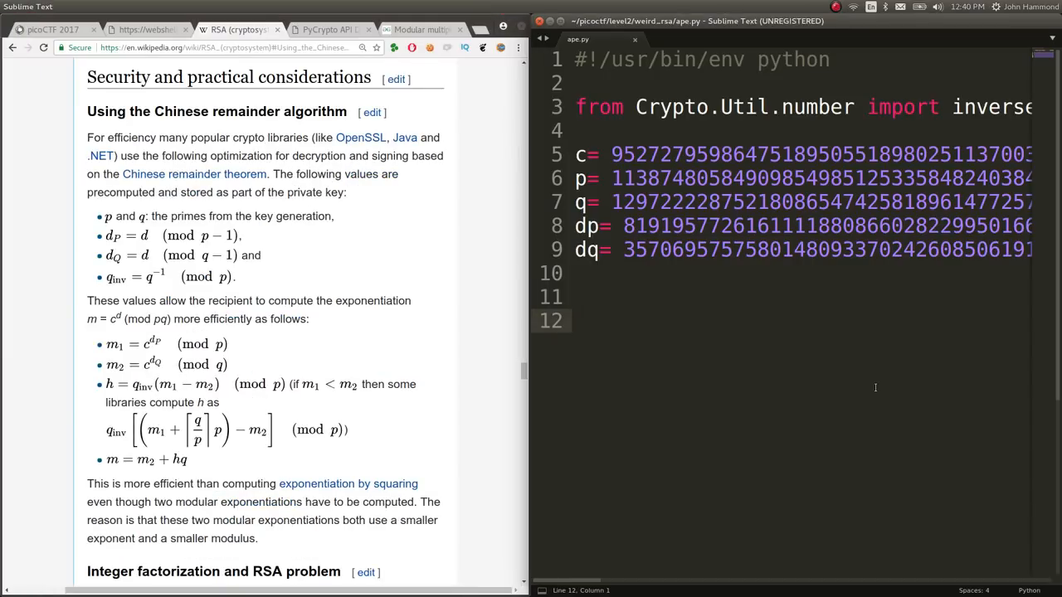
{"action": "type", "text": "qinv ="}
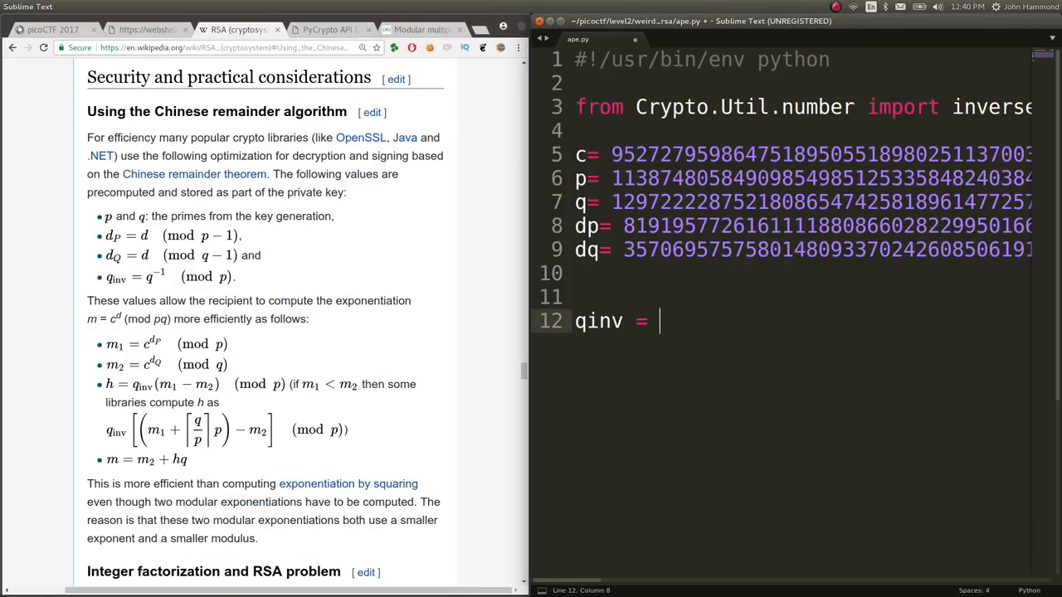
{"action": "type", "text": "inverse()"}
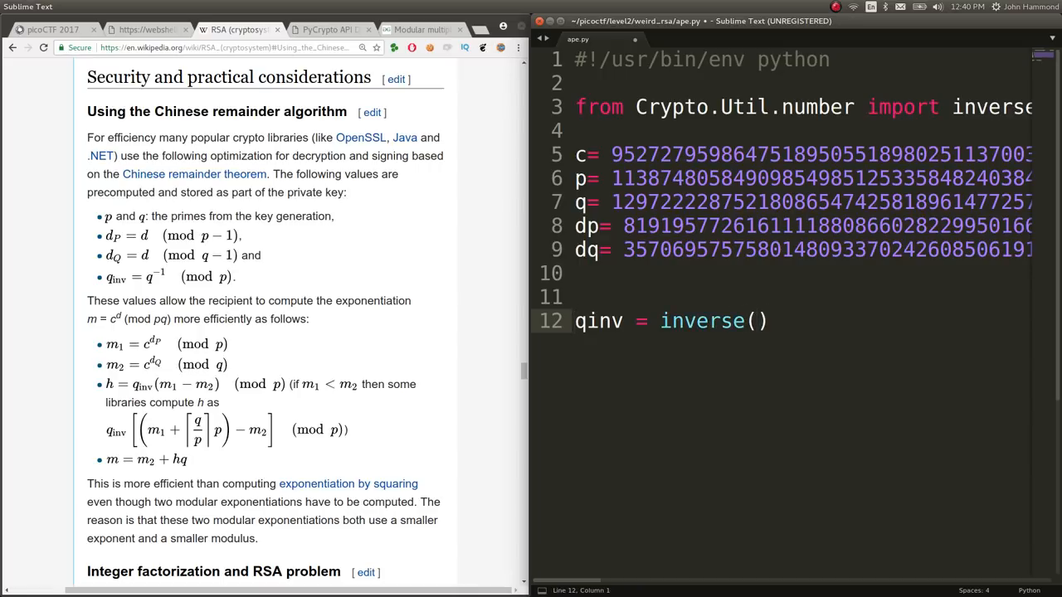
{"action": "type", "text": "q,"}
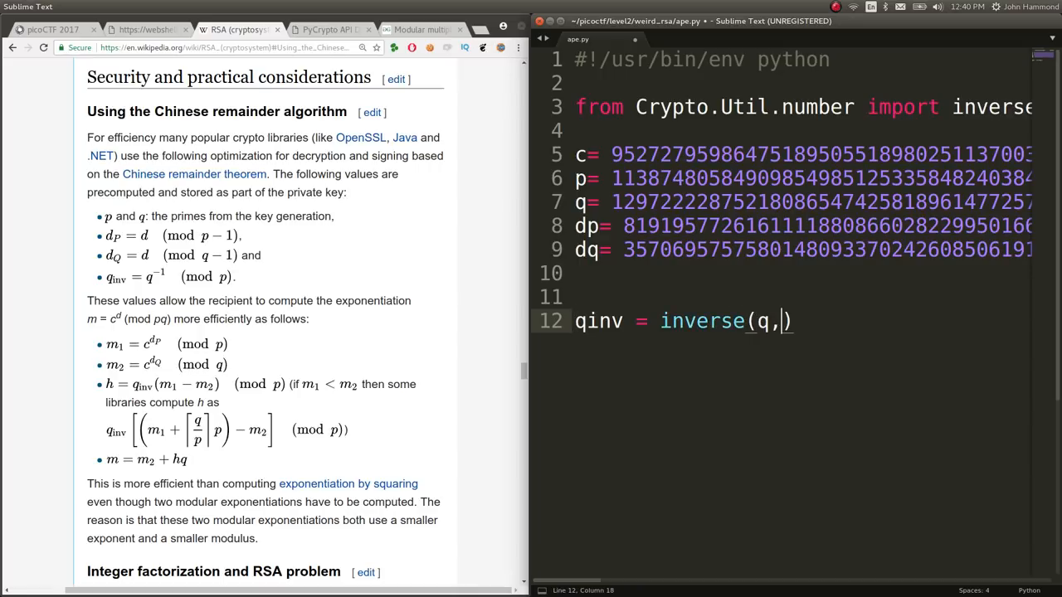
{"action": "type", "text": "p"}
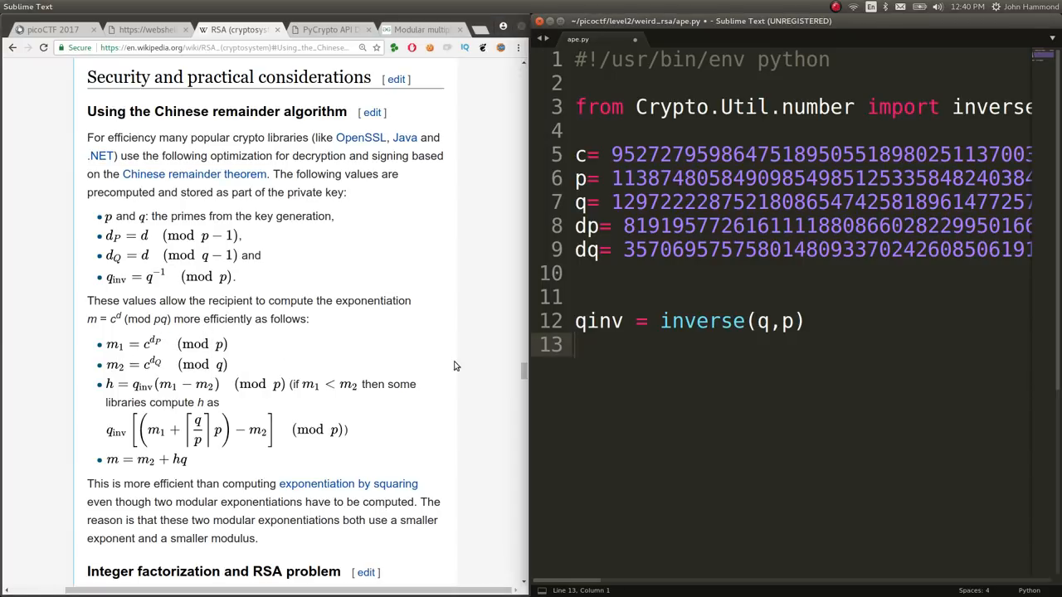
{"action": "type", "text": "m1 ="}
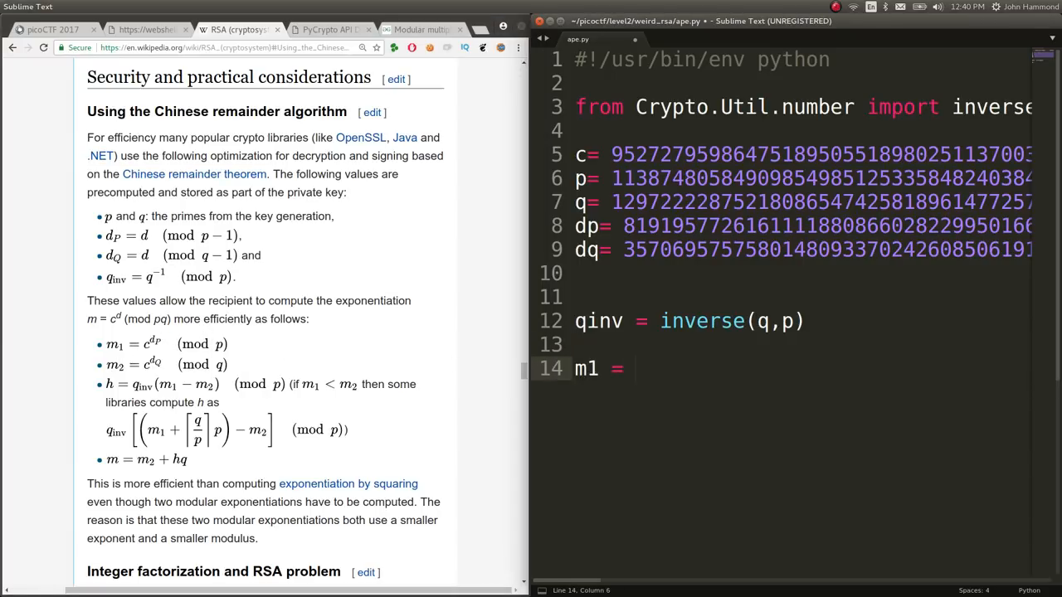
- Compute m1 = pow(c,dp,p) and m2 = pow(c,dq,q)
{"action": "type", "text": "pow(c"}
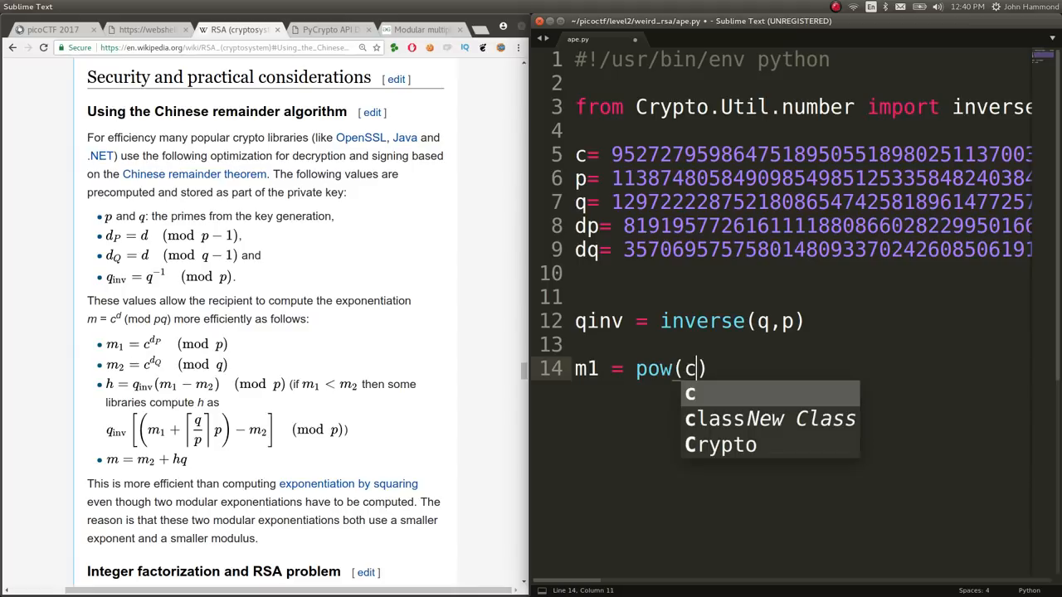
{"action": "type", "text": ",dp"}
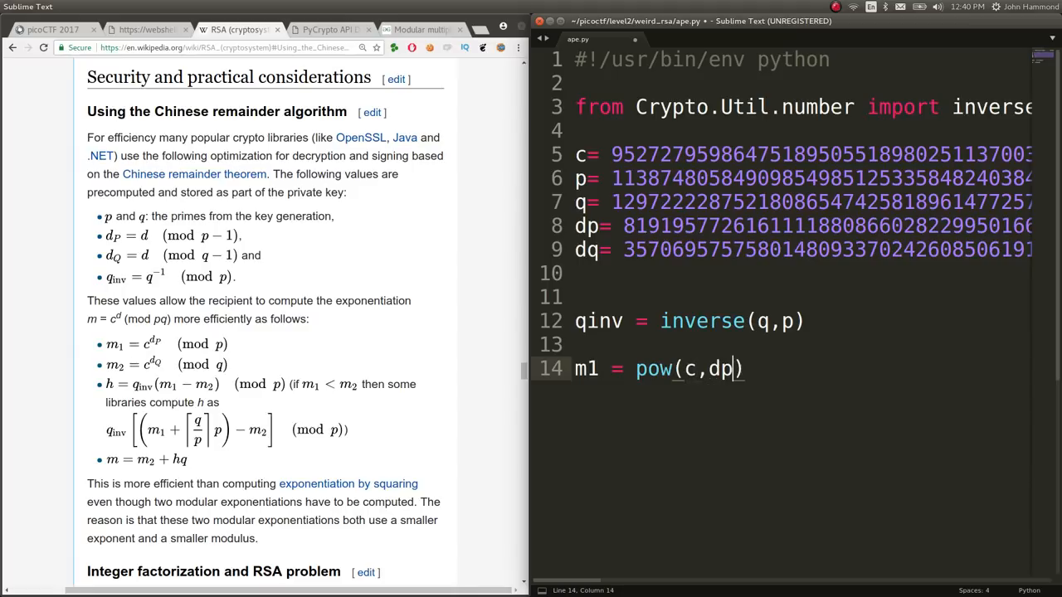
{"action": "type", "text": ",p"}
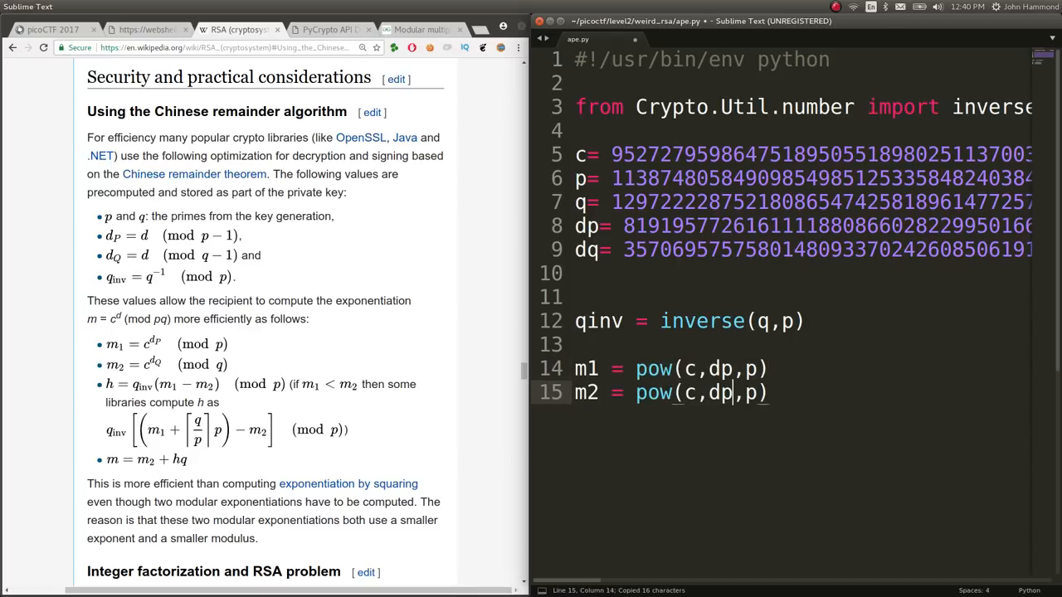
{"action": "type", "text": "dq,q"}
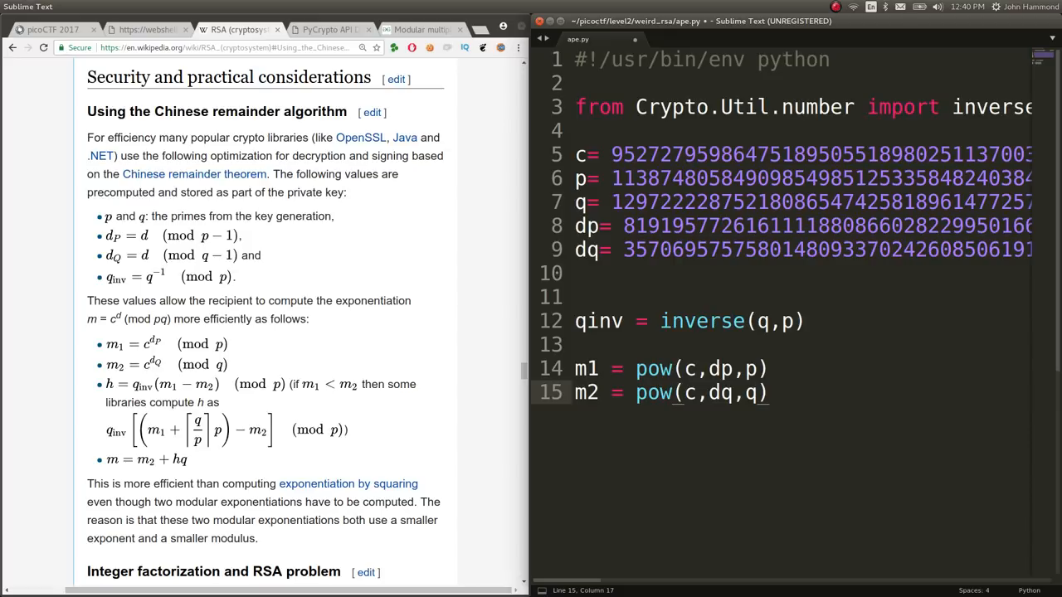
- Add h = qinv*(m1-m2) and m = m2 + h*q, then run the script
{"action": "type", "text": "h ="}
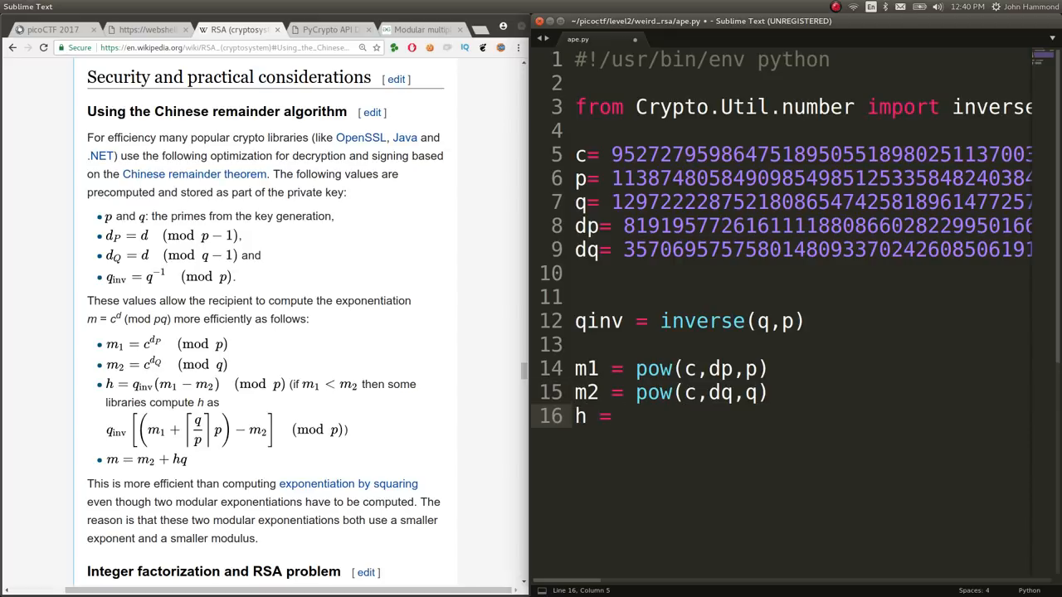
{"action": "type", "text": "qinv()"}
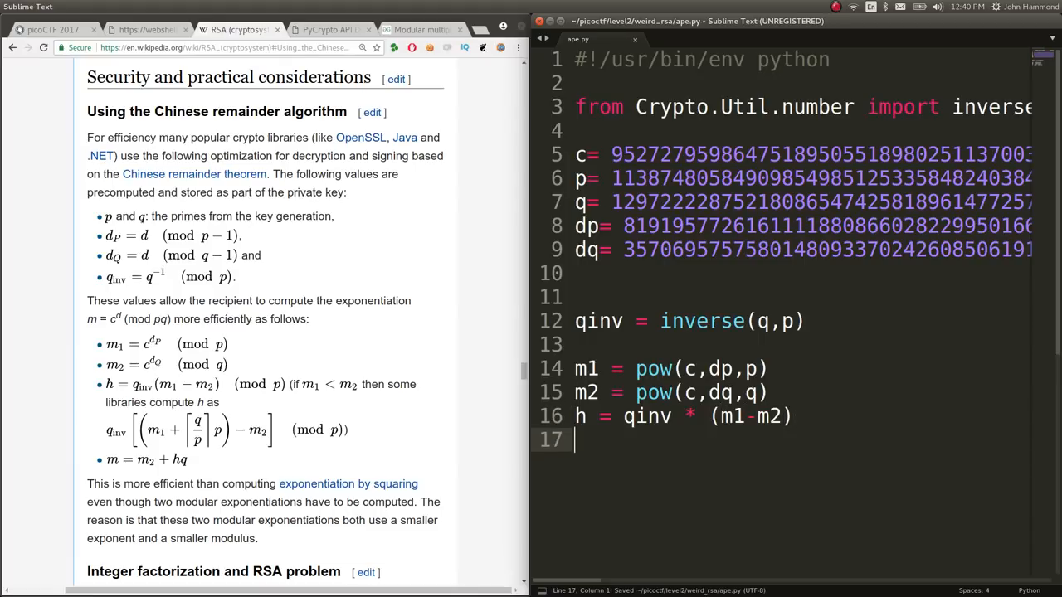
{"action": "type", "text": "m ="}
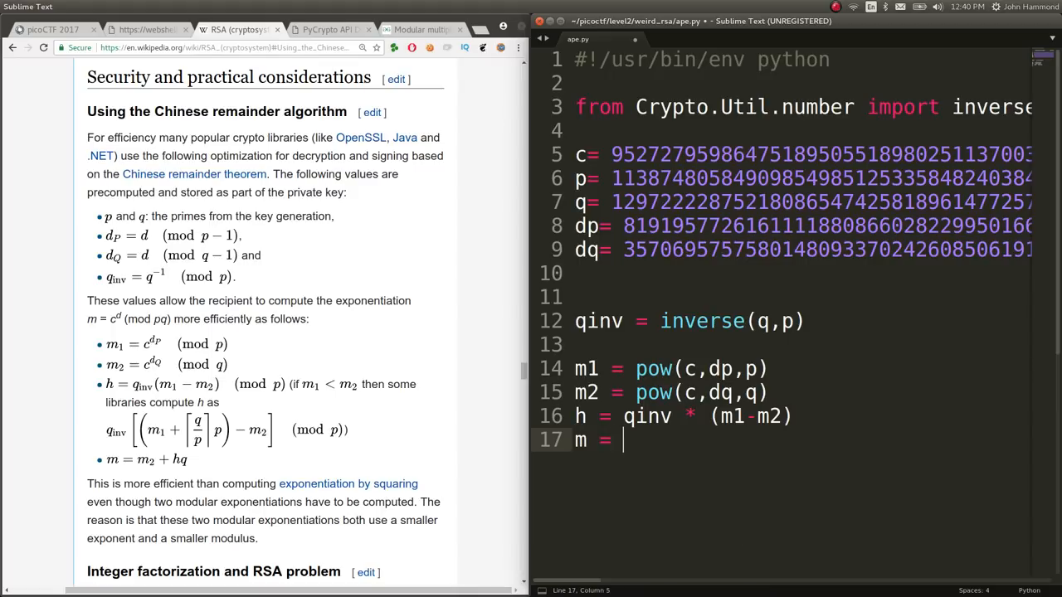
{"action": "type", "text": "m2 + h"}
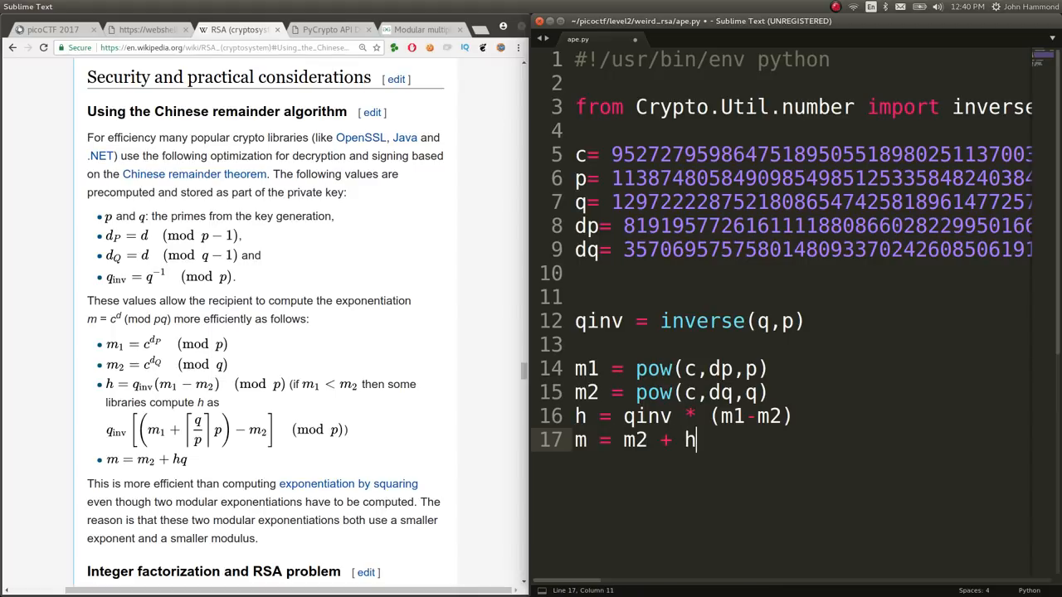
{"action": "type", "text": "*q"}
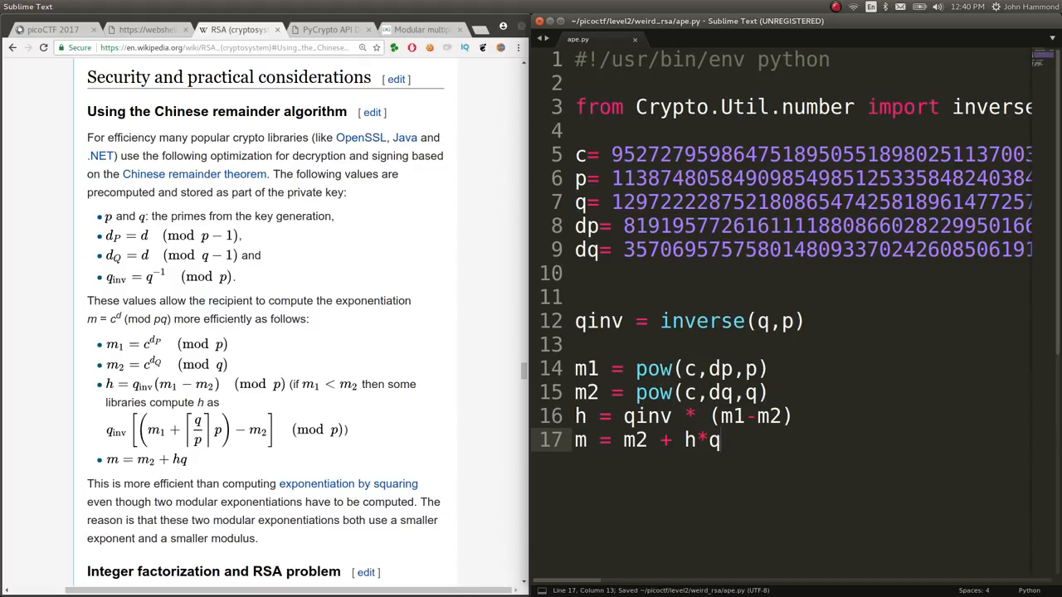
{"action": "key", "text": "ctrl+b"}
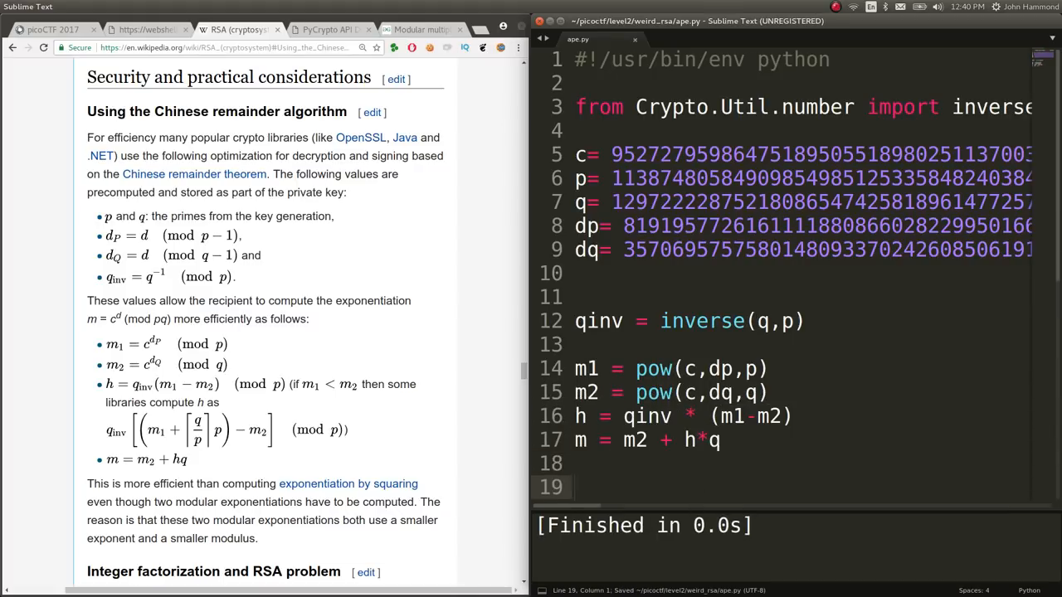
- Print m, run it, then change the print to hex(m)[2:-1].decode('hex')
{"action": "type", "text": "print(m)"}
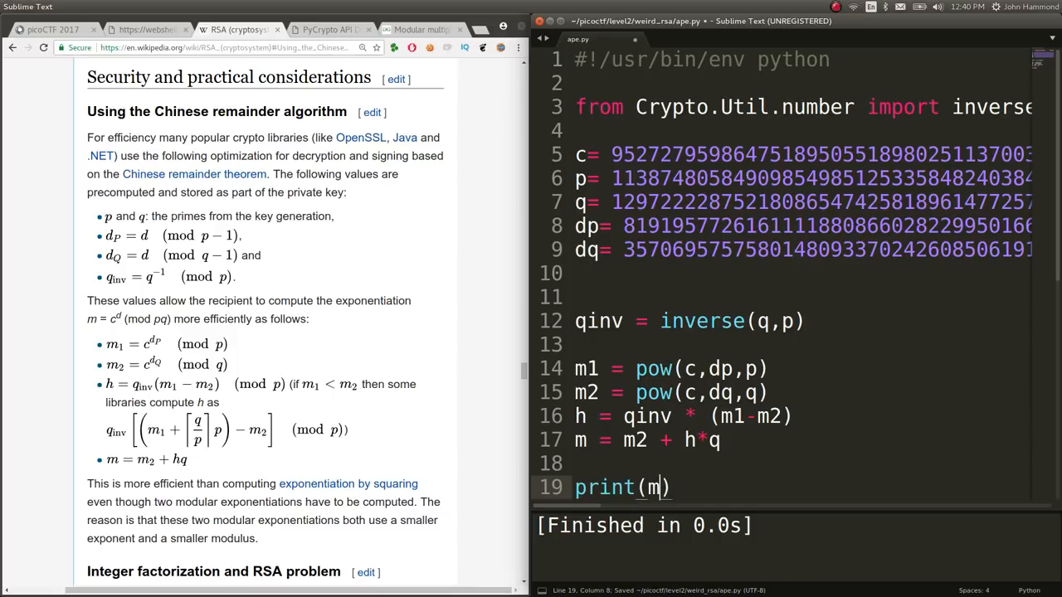
{"action": "key", "text": "ctrl+b"}
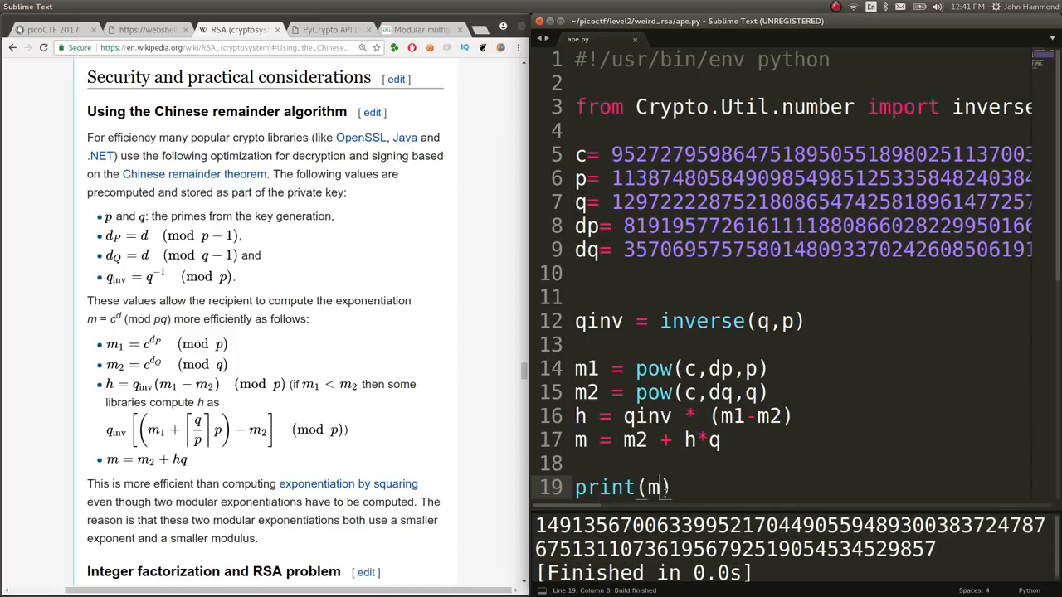
{"action": "type", "text": "hex("}
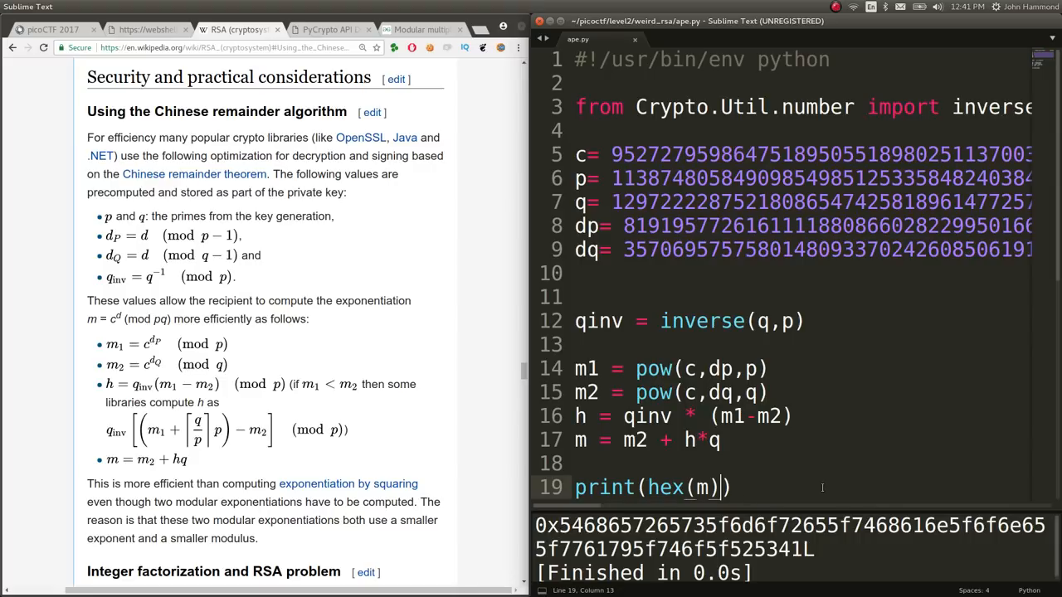
{"action": "type", "text": "[2]"}
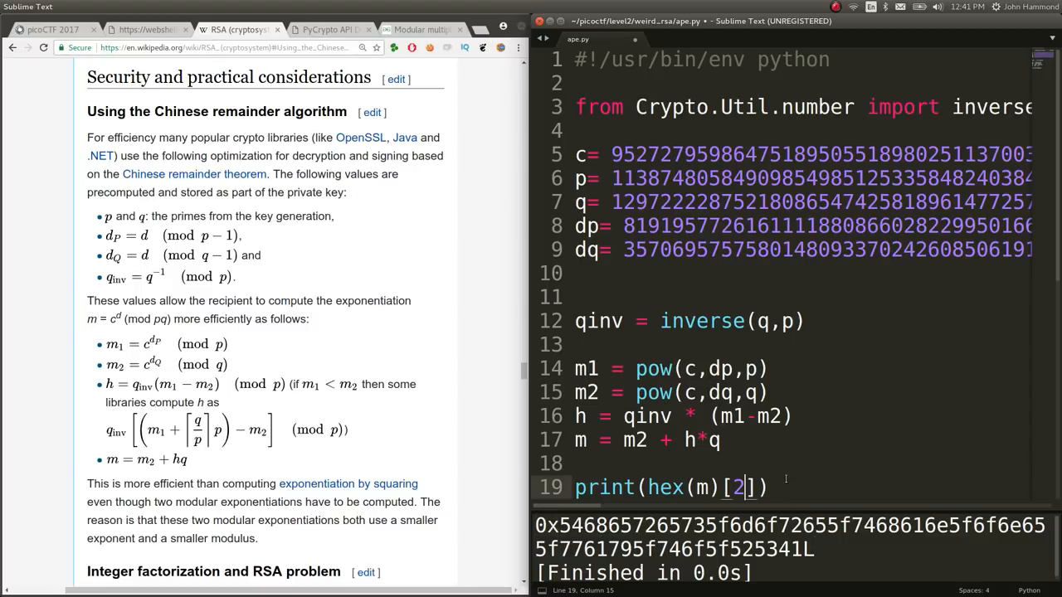
{"action": "type", "text": ":"}
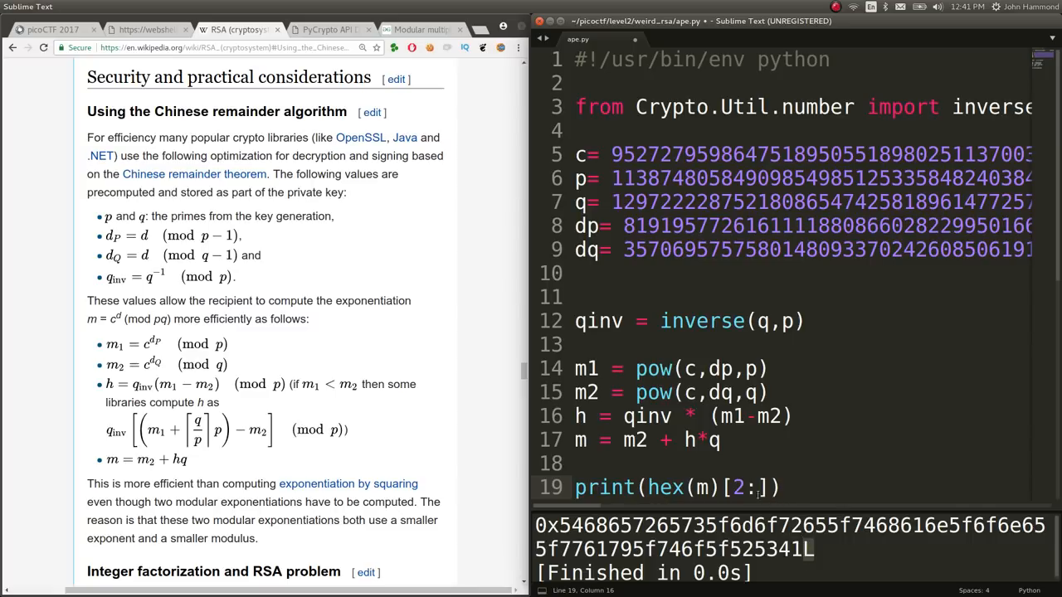
{"action": "type", "text": "-1"}
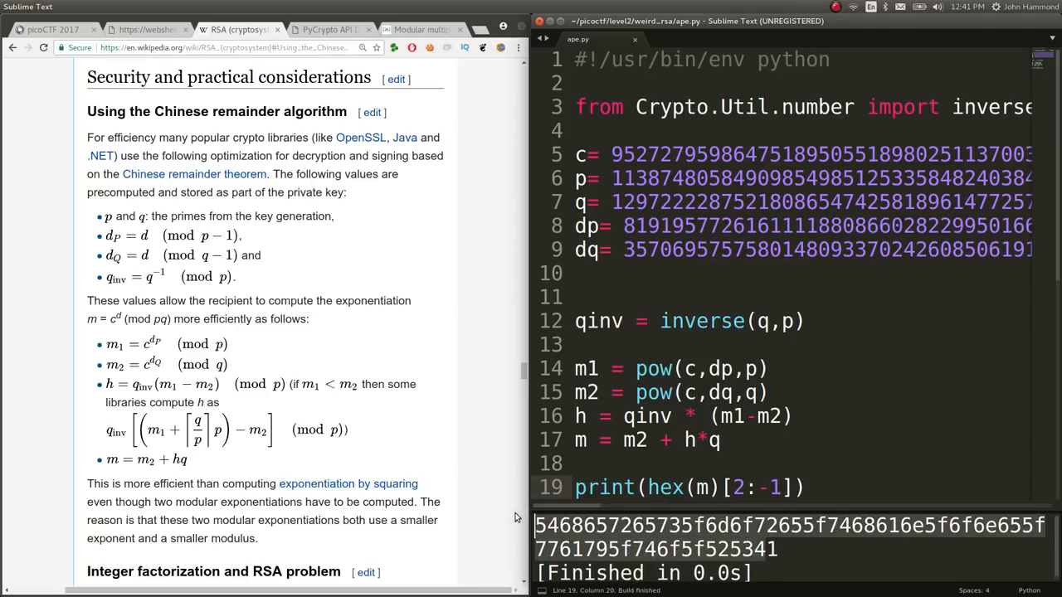
{"action": "type", "text": ".decode()"}
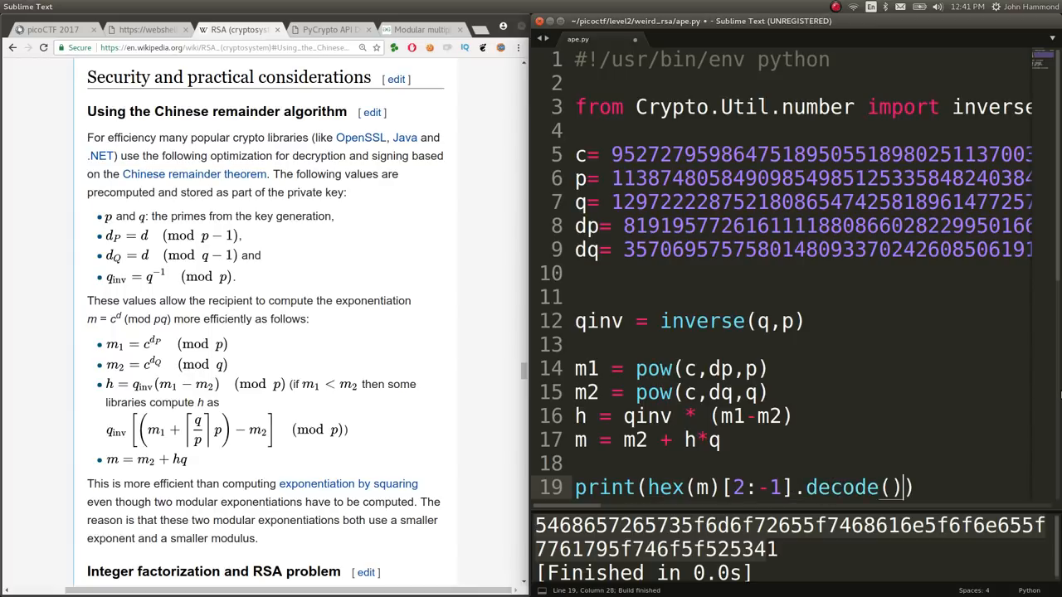
{"action": "type", "text": "'hex'"}
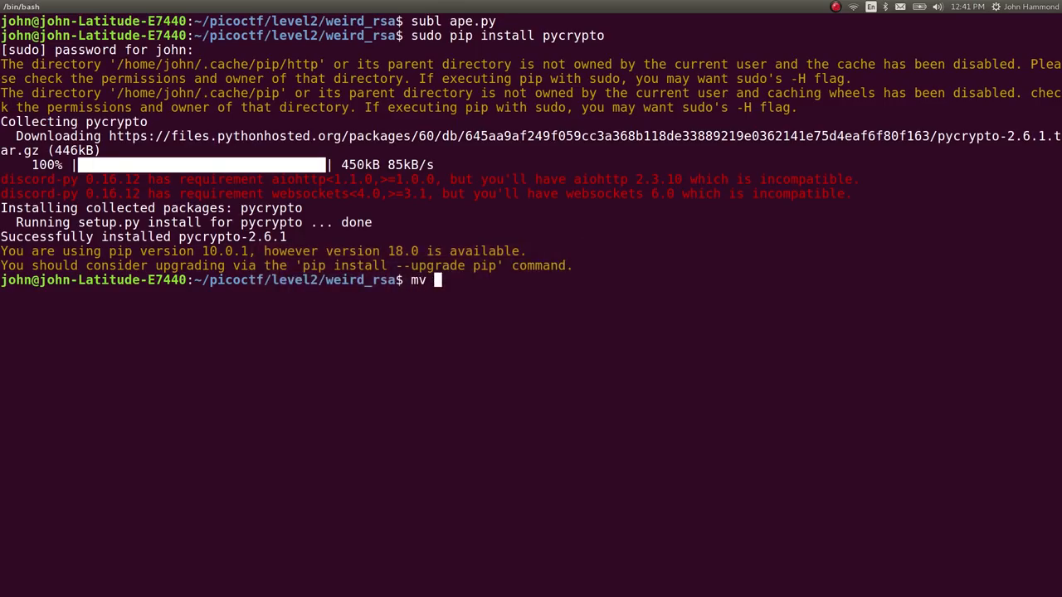
- Enter 'ape.py get' in the terminal move command, then view SUPPORTERS.txt in Sublime Text
{"action": "type", "text": "ape.py get"}
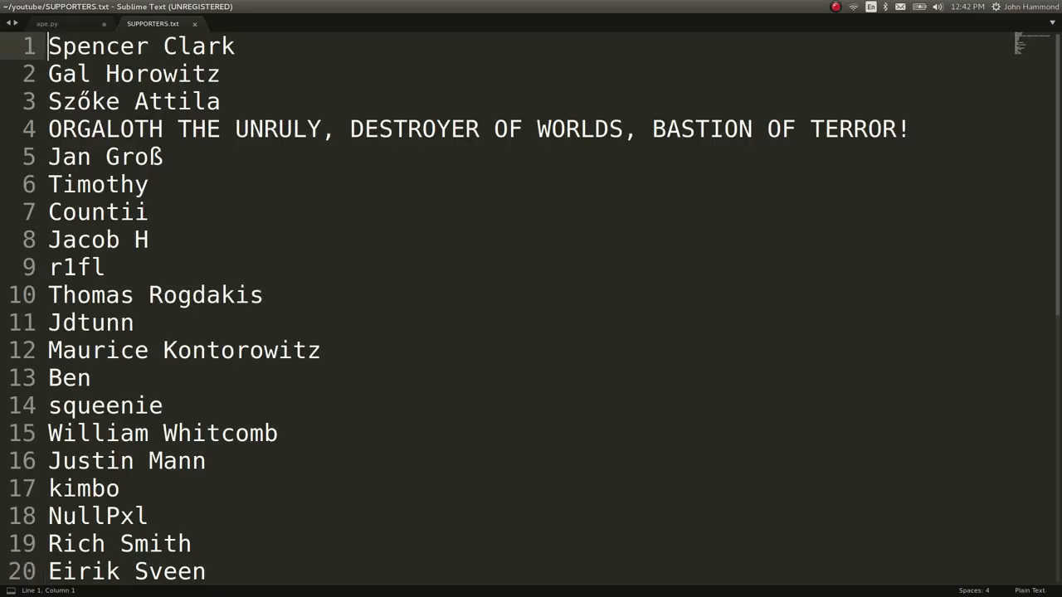
{"action": "left_click", "coordinate": [205, 570]}
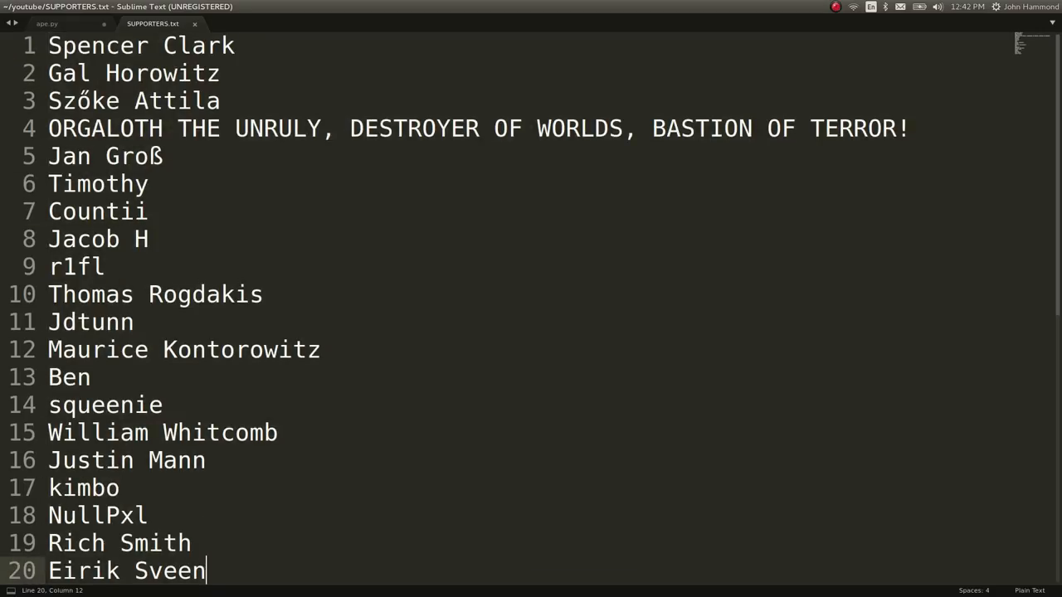
{"action": "type", "text": "vdshvhsdvhsda"}
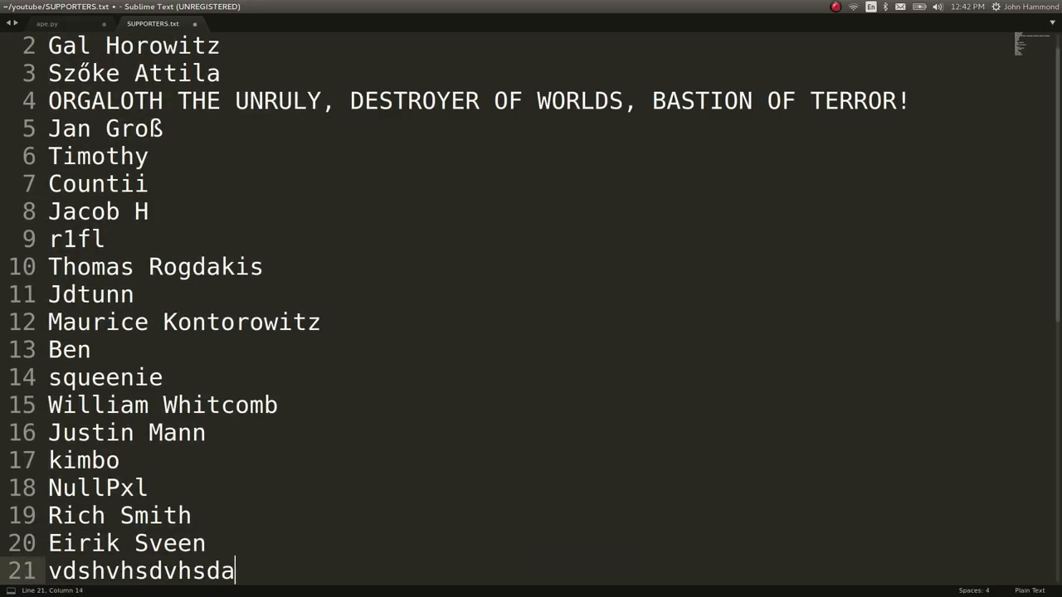
{"action": "type", "text": "plz sub"}
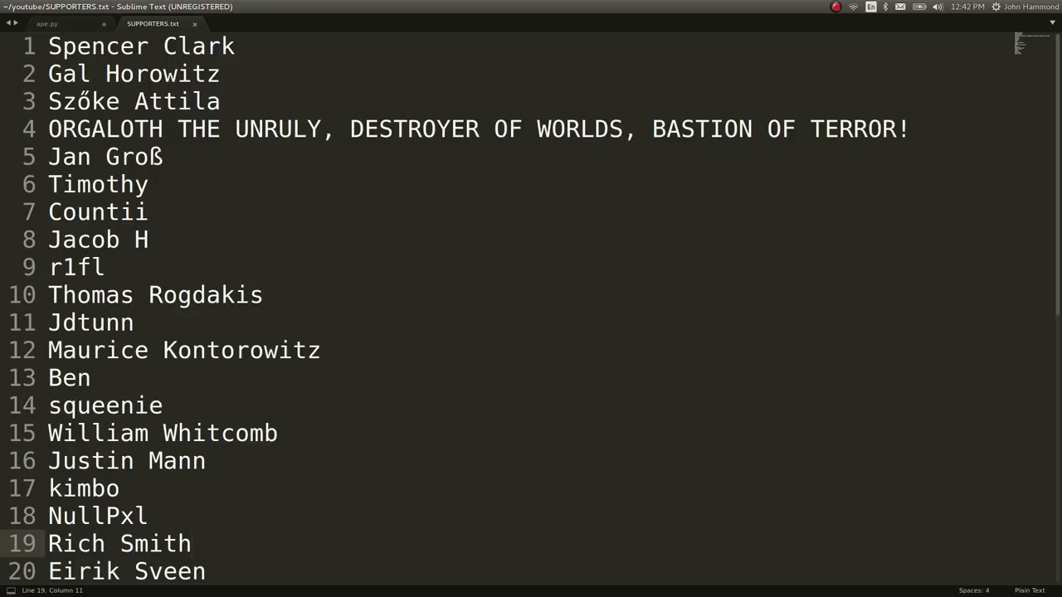
{"action": "left_click", "coordinate": [190, 543]}
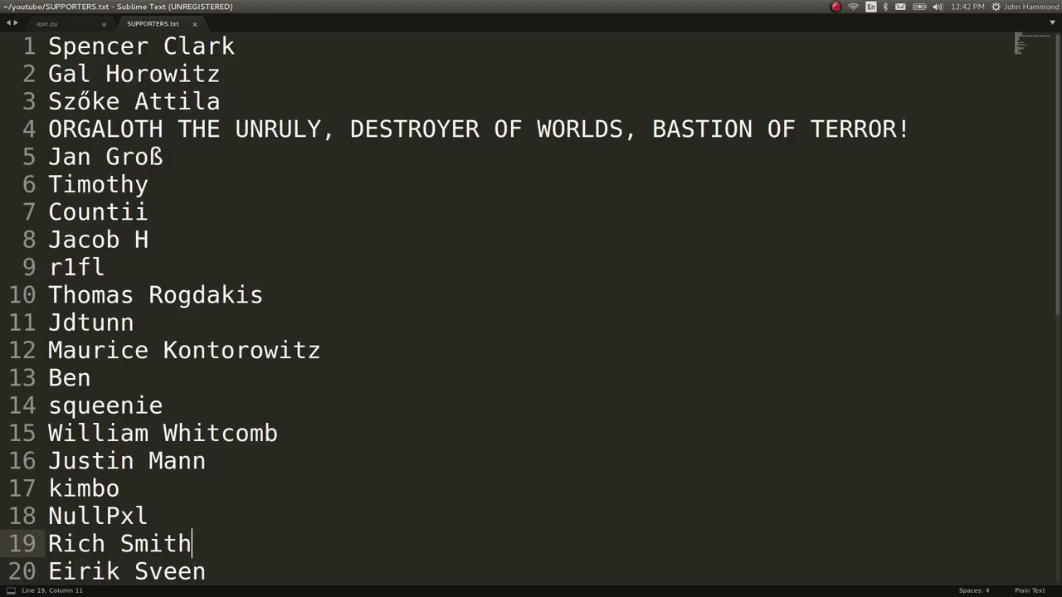